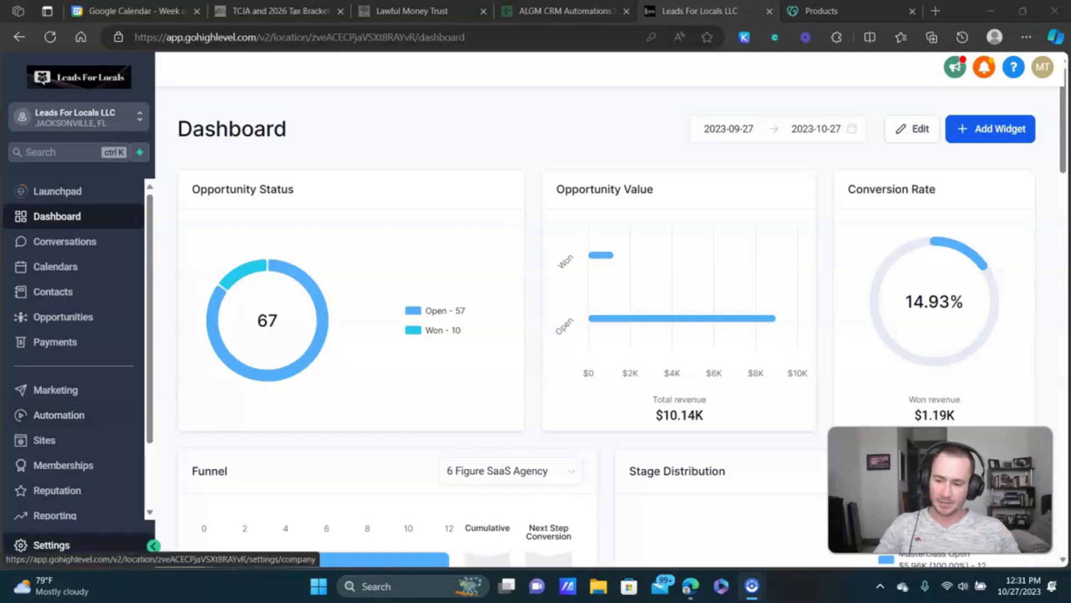
Go to Settings and bring up the Email Services page with the LeadConnector default provider
{"action": "left_click", "coordinate": [50, 545]}
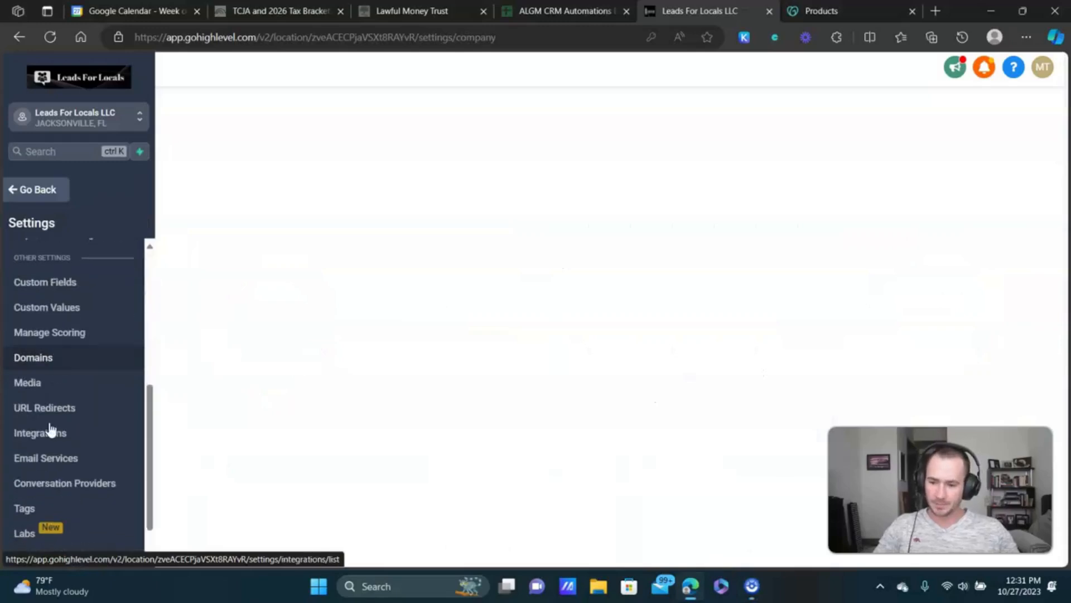
{"action": "left_click", "coordinate": [45, 458]}
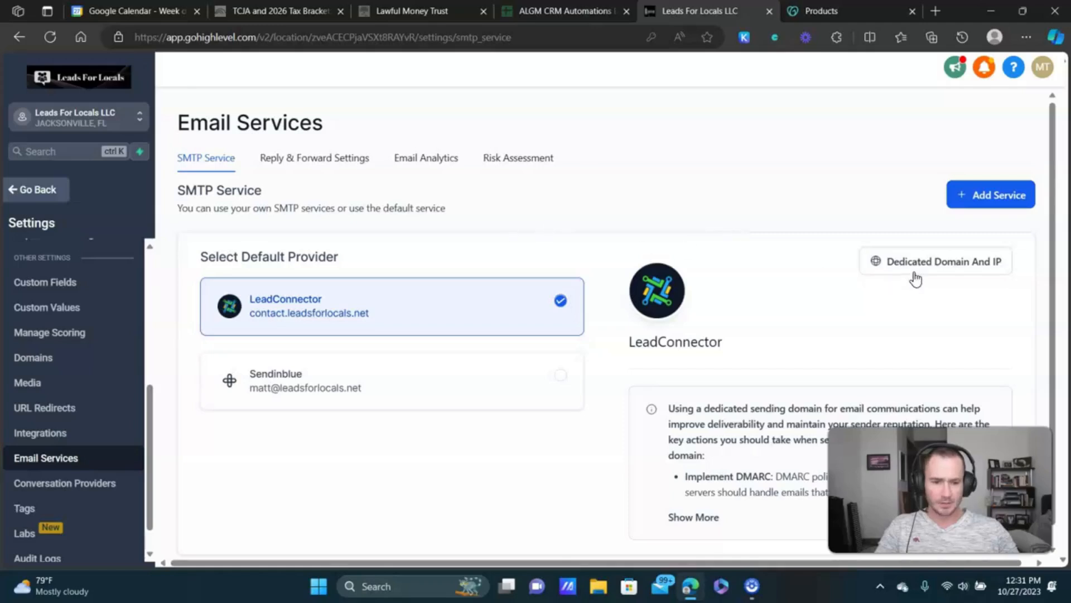
{"action": "mouse_move", "coordinate": [948, 269]}
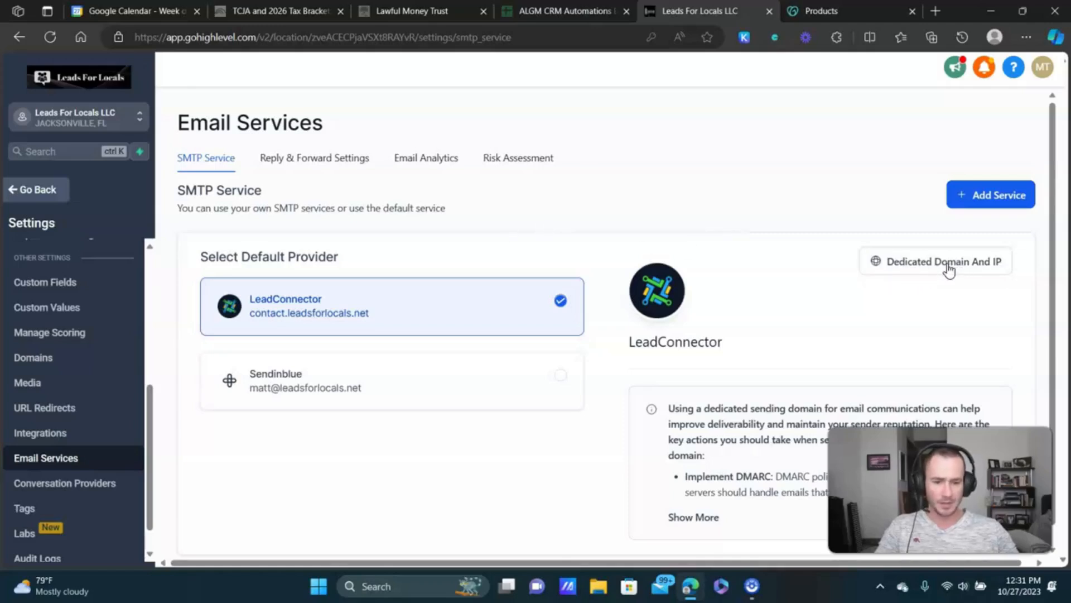
Under Dedicated Domain And IP, delete testemail.thelendingpot.com, confirming with the word delete
{"action": "left_click", "coordinate": [944, 261]}
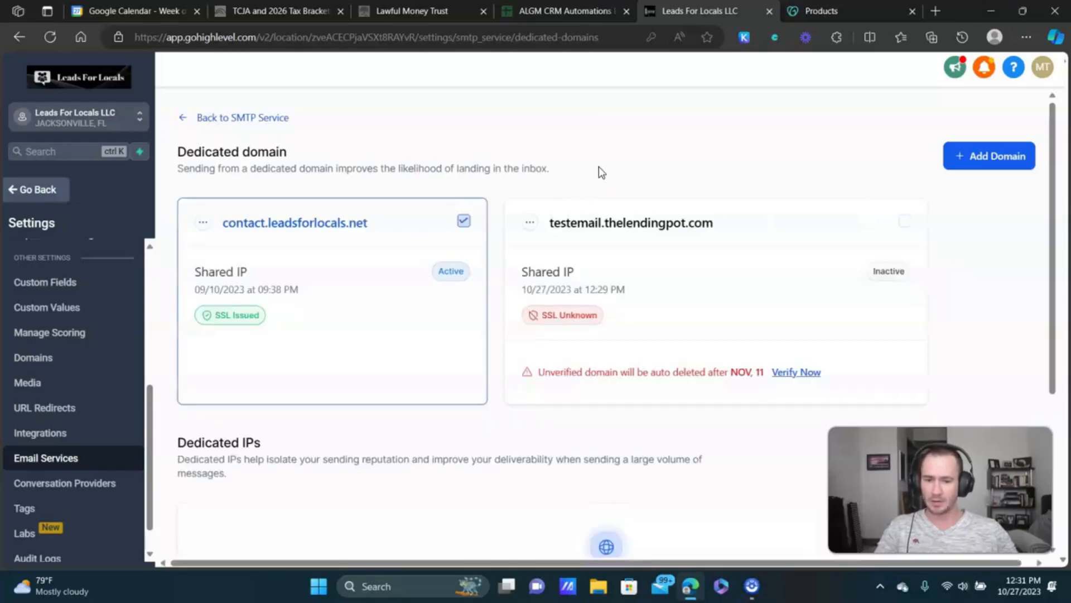
{"action": "left_click", "coordinate": [529, 222]}
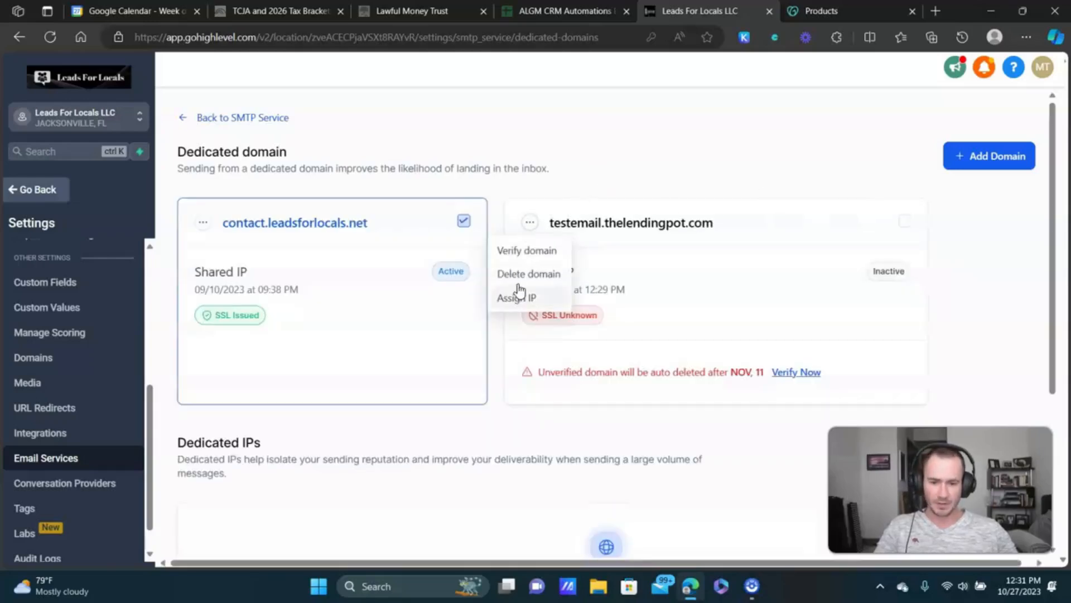
{"action": "left_click", "coordinate": [528, 274]}
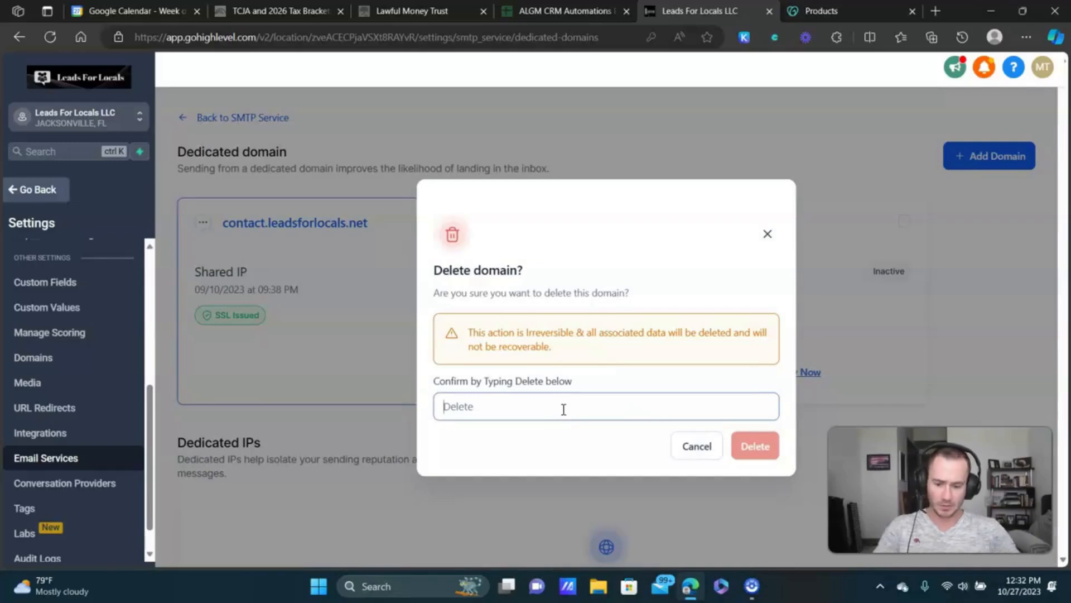
{"action": "type", "text": "delete"}
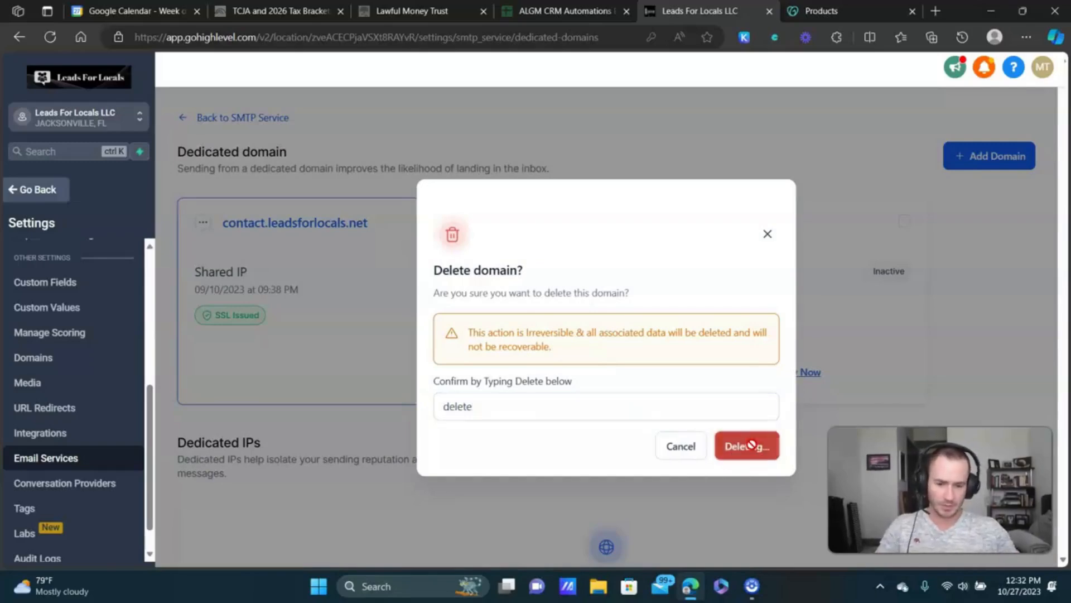
{"action": "left_click", "coordinate": [680, 445]}
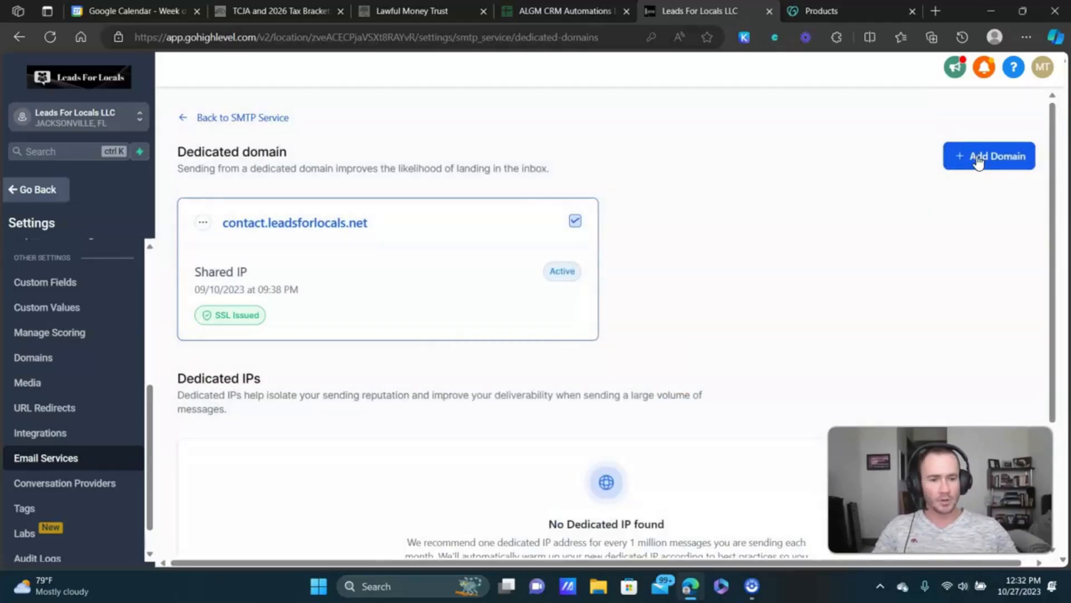
Add testemail.insuranceprotectionservice.com as a new domain and submit it with Add & Verify
{"action": "left_click", "coordinate": [988, 156]}
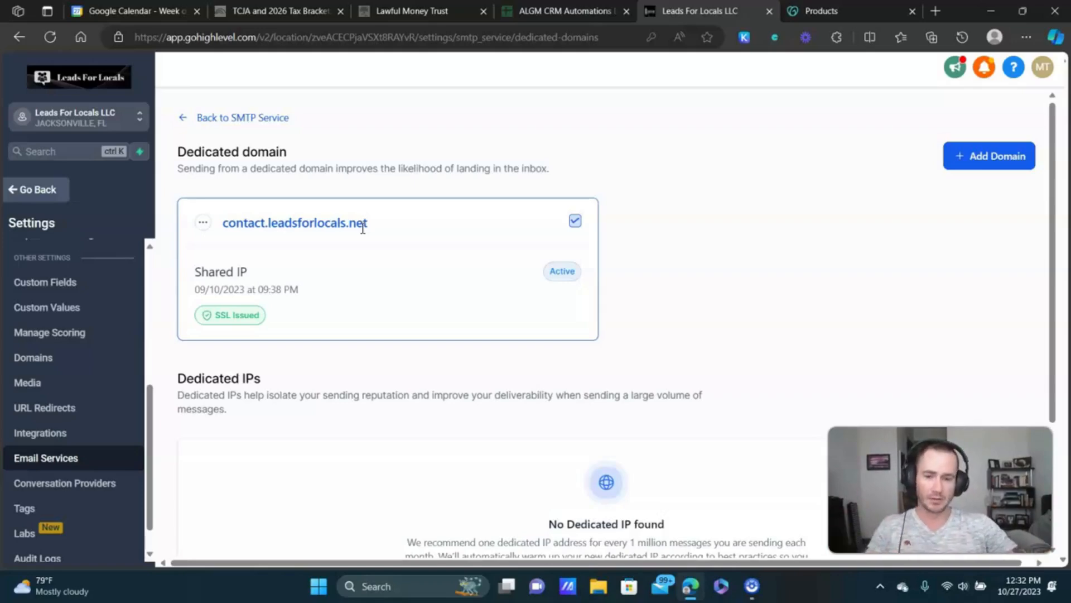
{"action": "left_click", "coordinate": [989, 156]}
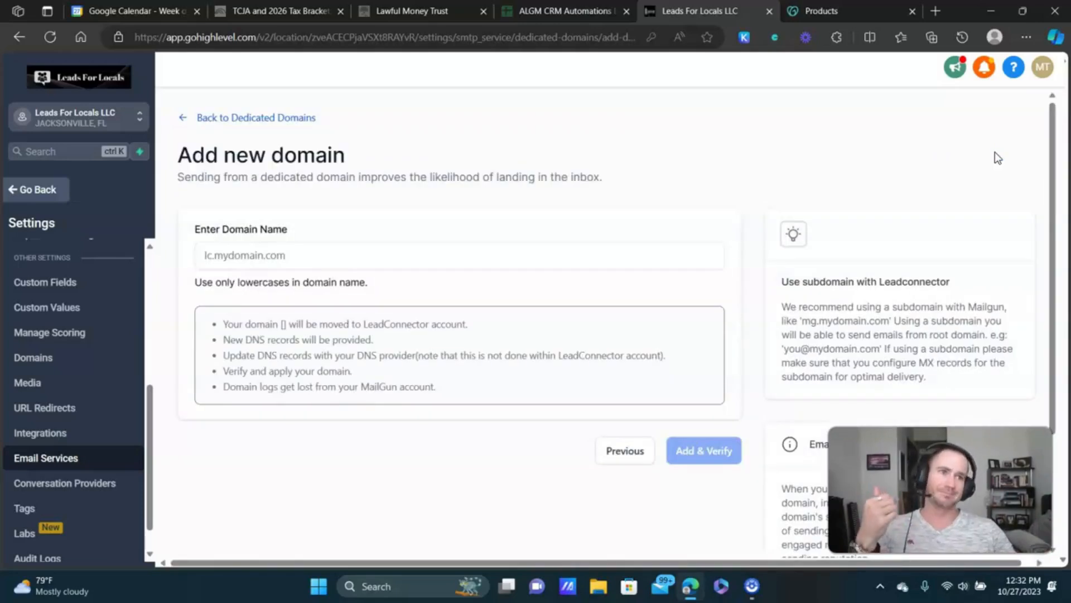
{"action": "mouse_move", "coordinate": [827, 190]}
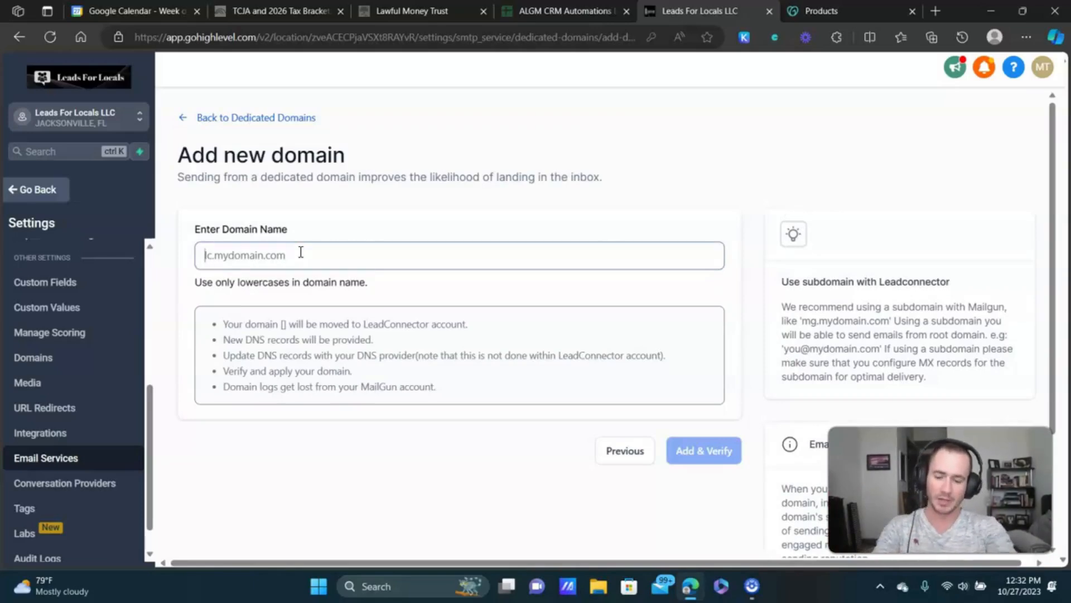
{"action": "type", "text": "testemail.insura"}
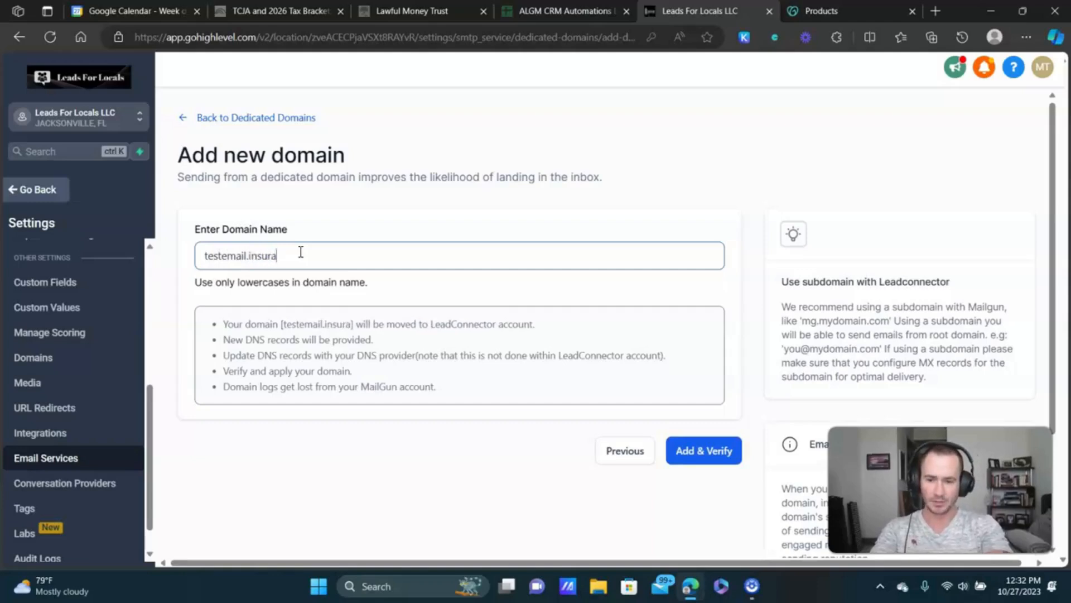
{"action": "type", "text": "nceprotectionservic"}
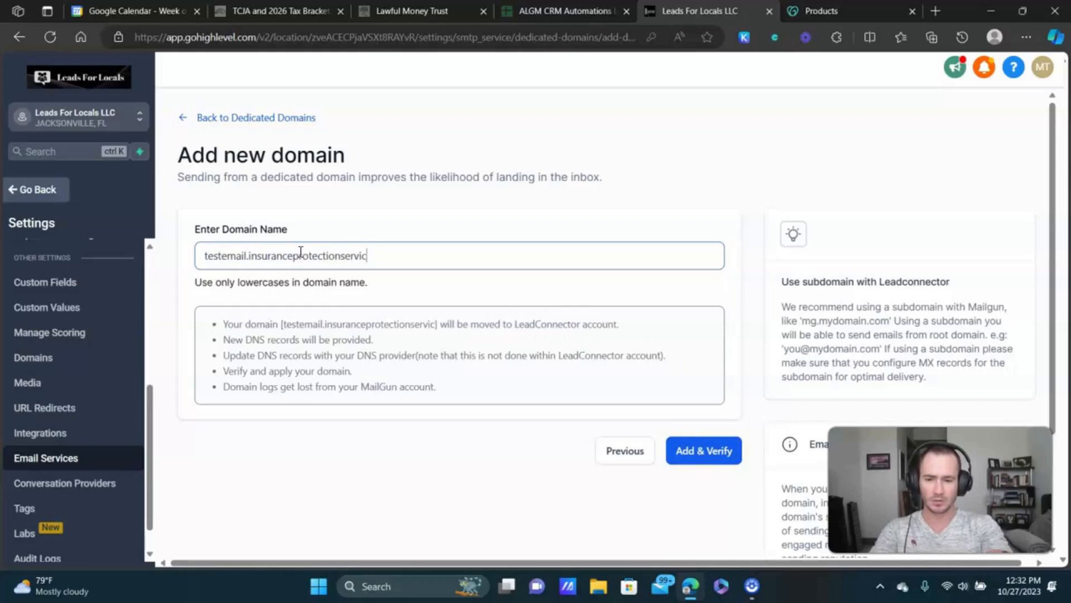
{"action": "type", "text": "e.com"}
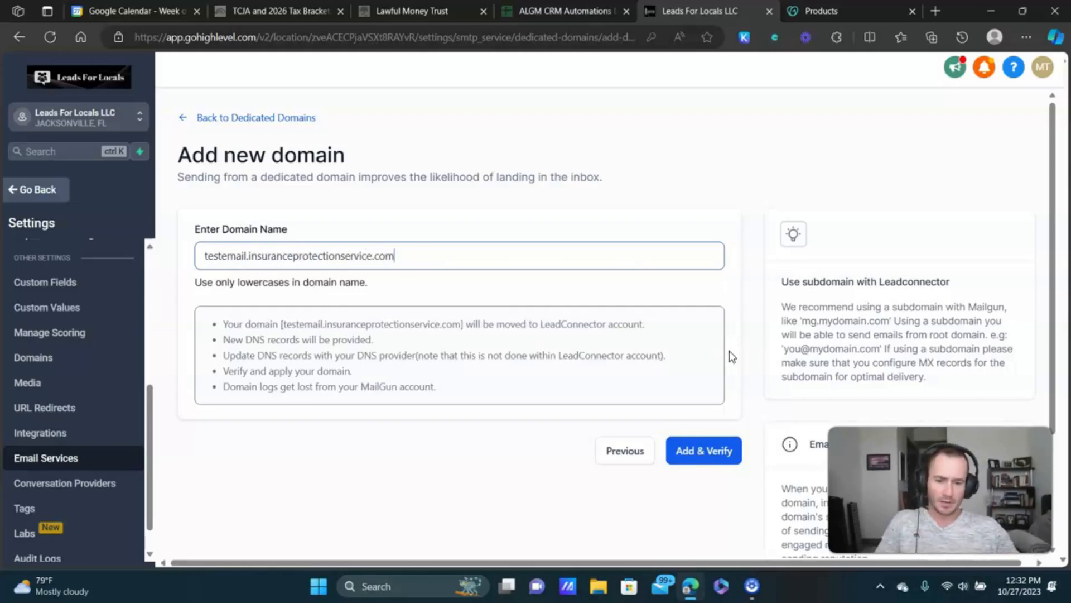
{"action": "left_click", "coordinate": [705, 449]}
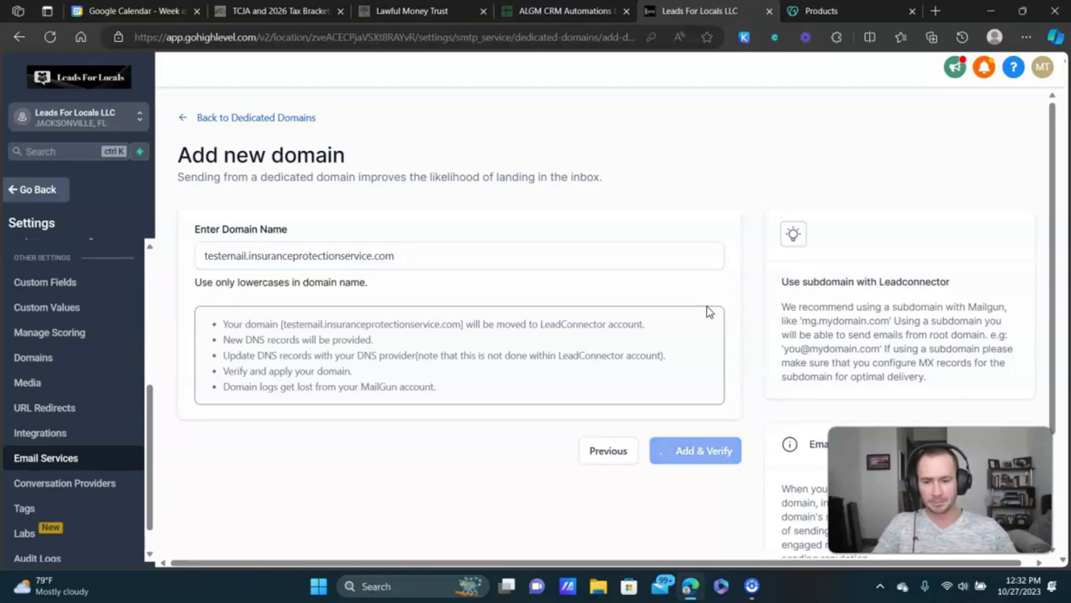
{"action": "left_click", "coordinate": [695, 450]}
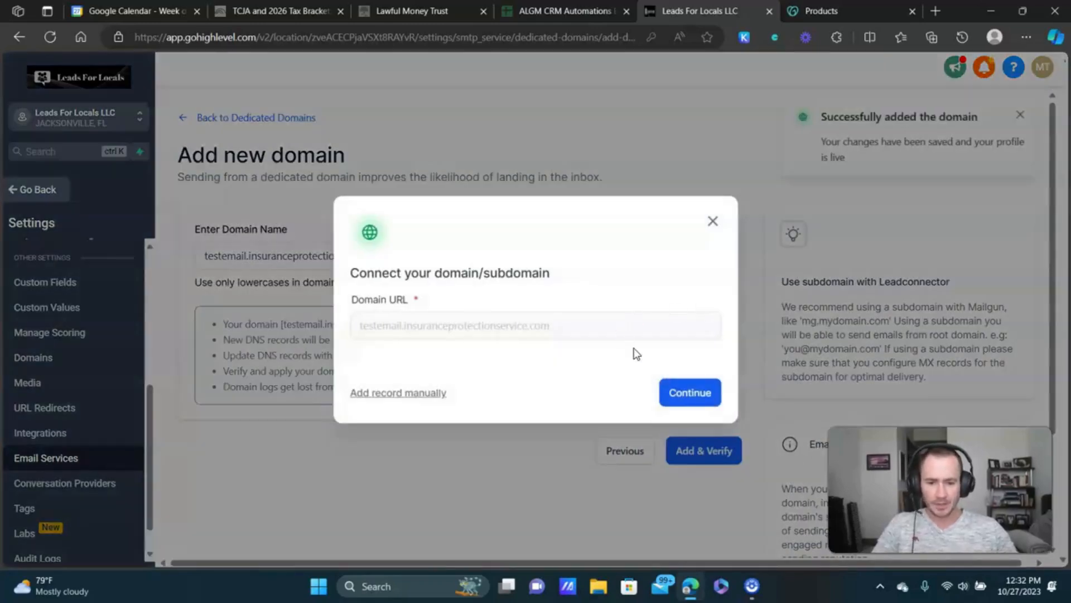
Continue to authorize the subdomain and let GoDaddy connect the LeadConnector email records
{"action": "left_click", "coordinate": [690, 392]}
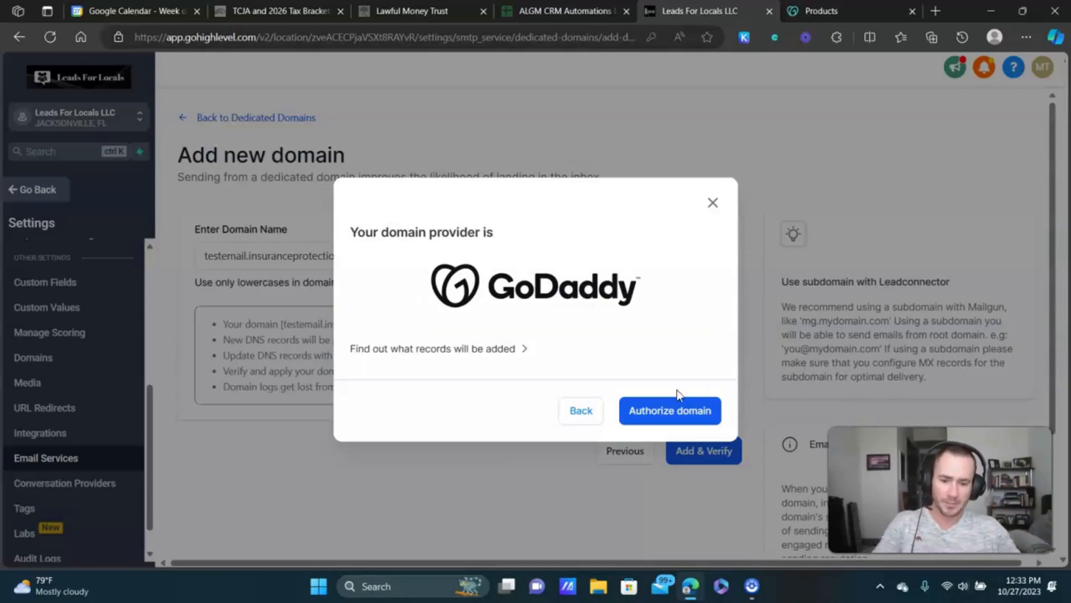
{"action": "left_click", "coordinate": [669, 410]}
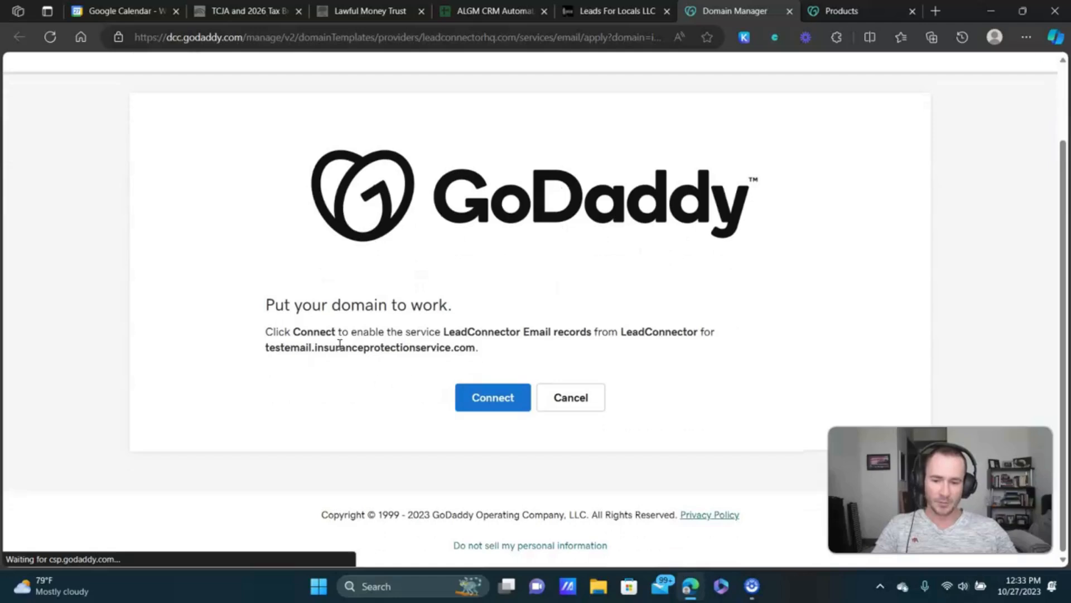
{"action": "left_click", "coordinate": [493, 397]}
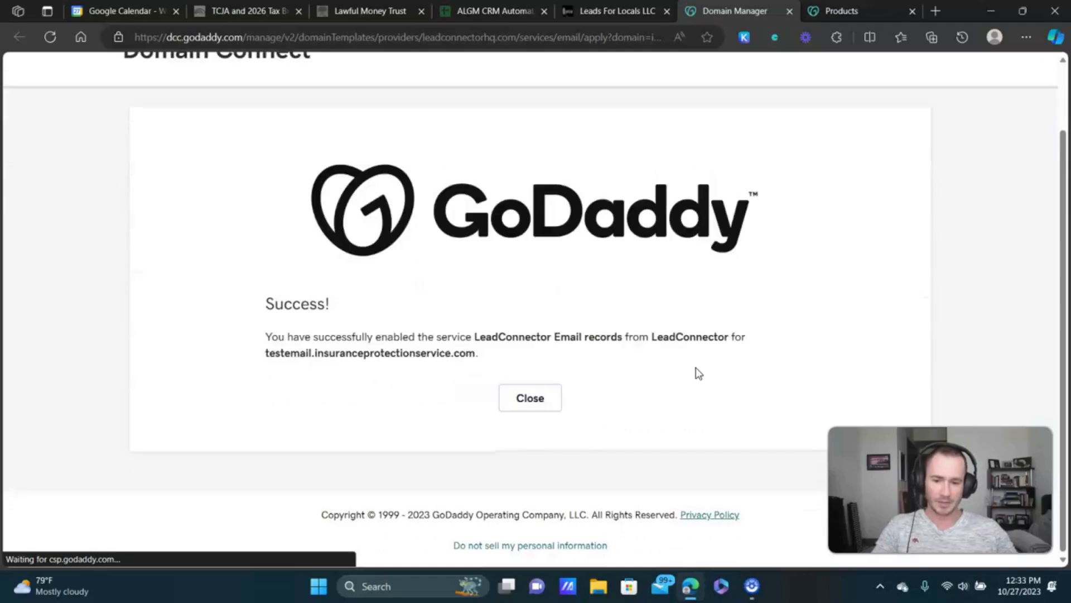
{"action": "left_click", "coordinate": [529, 397]}
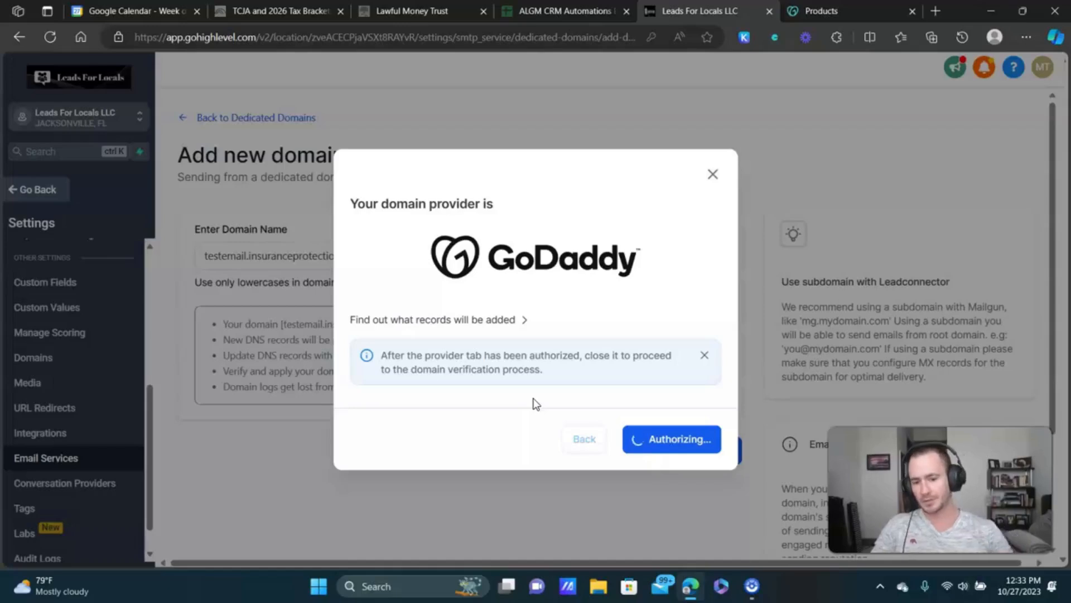
Run Verify Domain on the DNS records page twice, then go back to Dedicated Domains
{"action": "left_click", "coordinate": [671, 438]}
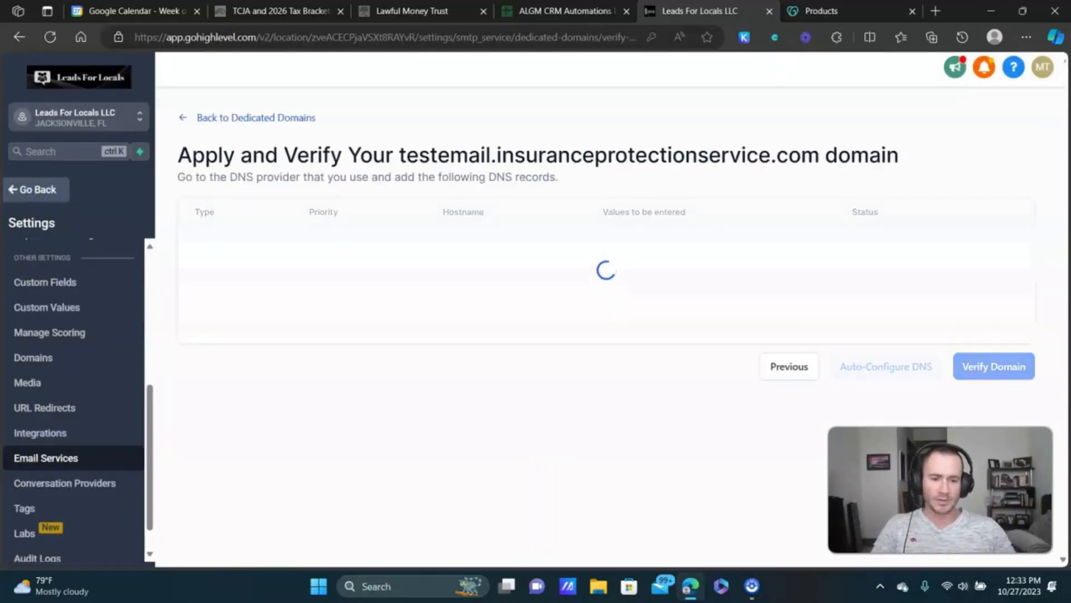
{"action": "left_click", "coordinate": [993, 366]}
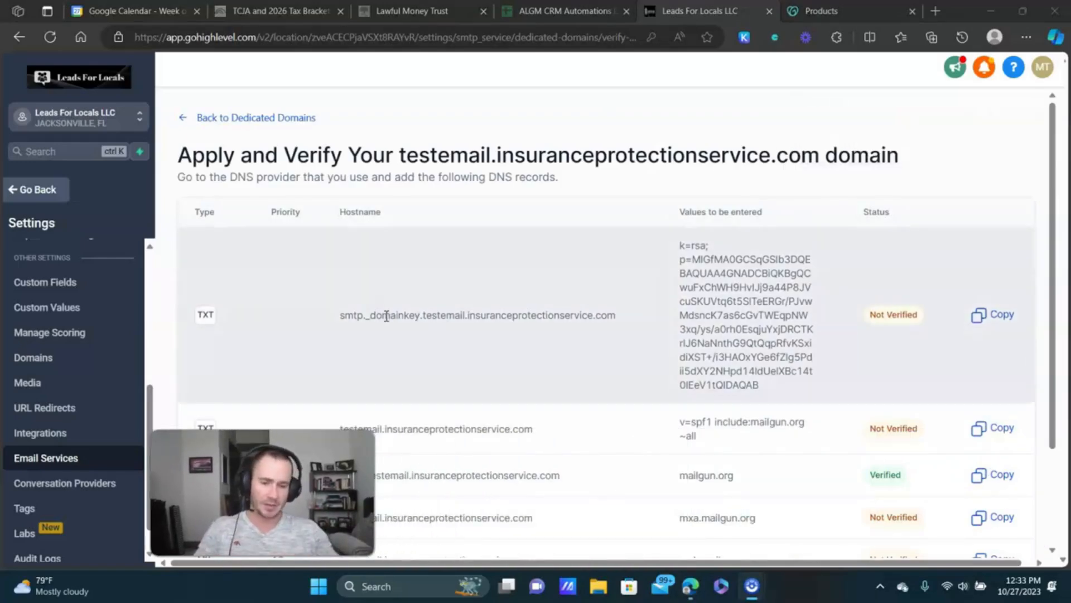
{"action": "scroll", "scroll_direction": "down", "scroll_amount": 3}
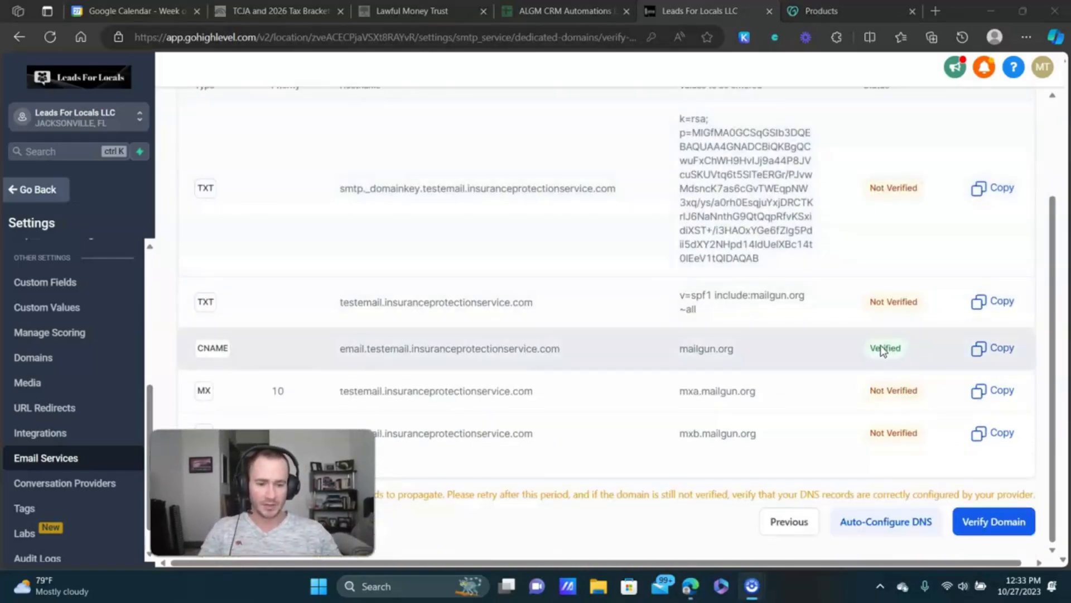
{"action": "left_click", "coordinate": [993, 521]}
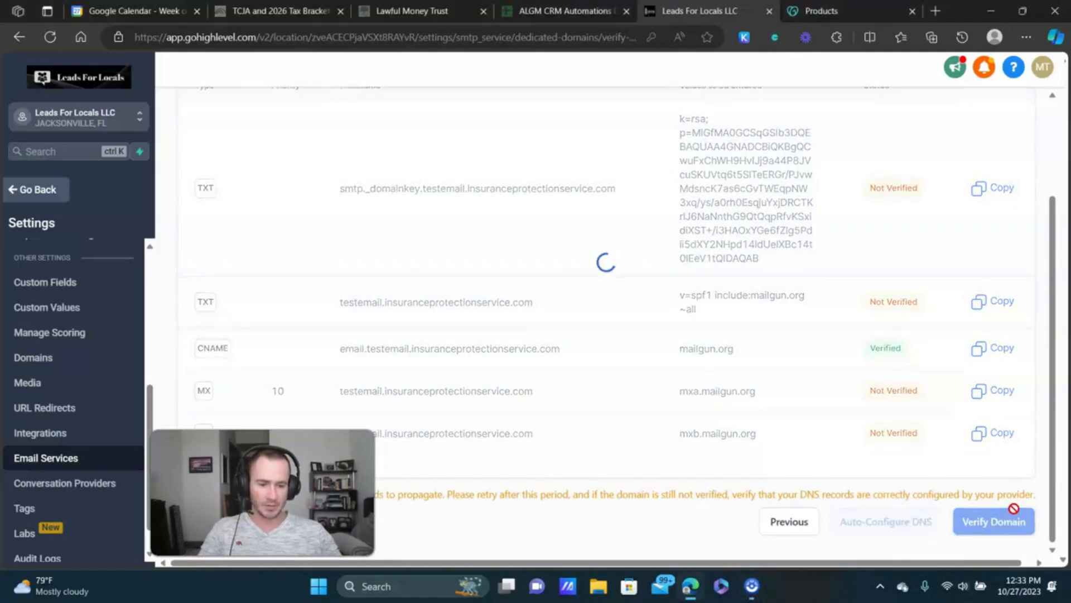
{"action": "left_click", "coordinate": [993, 522]}
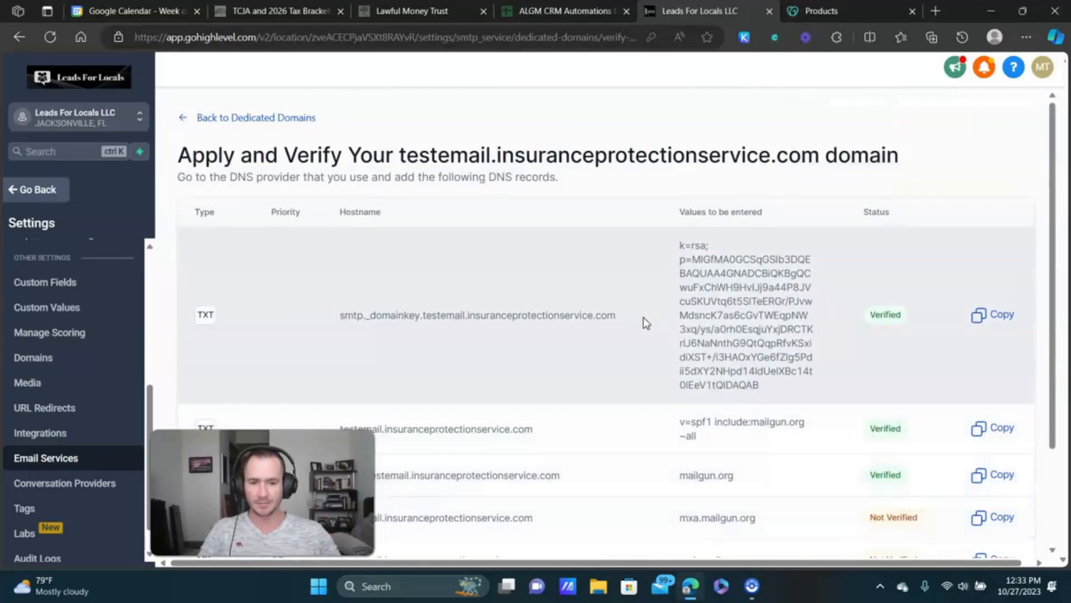
{"action": "left_click", "coordinate": [256, 117]}
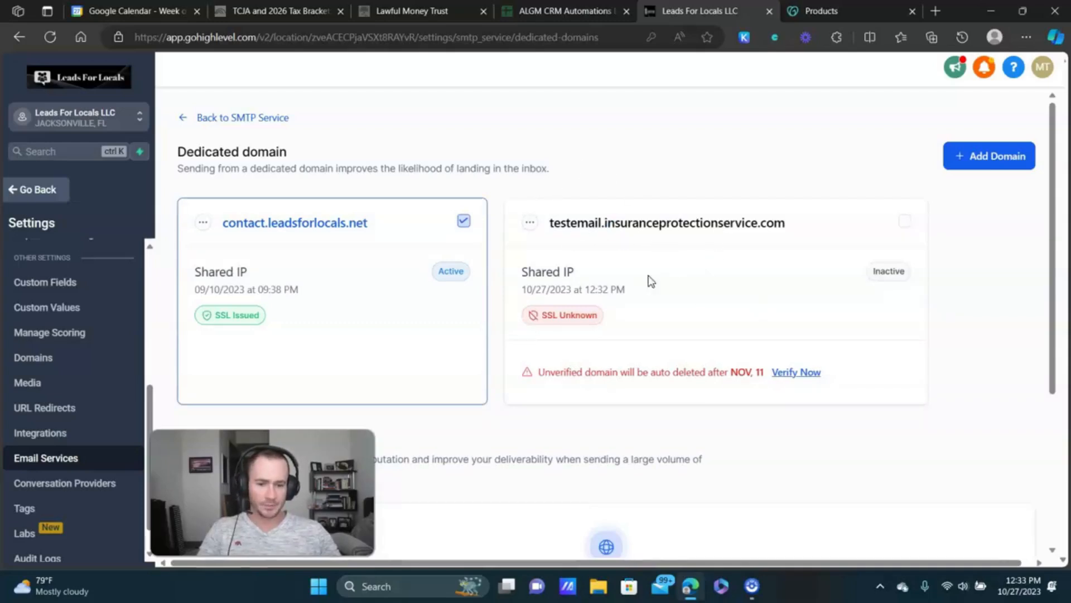
Retry Verify Now on the testemail card, then switch to the GoDaddy Products tab
{"action": "left_click", "coordinate": [795, 371]}
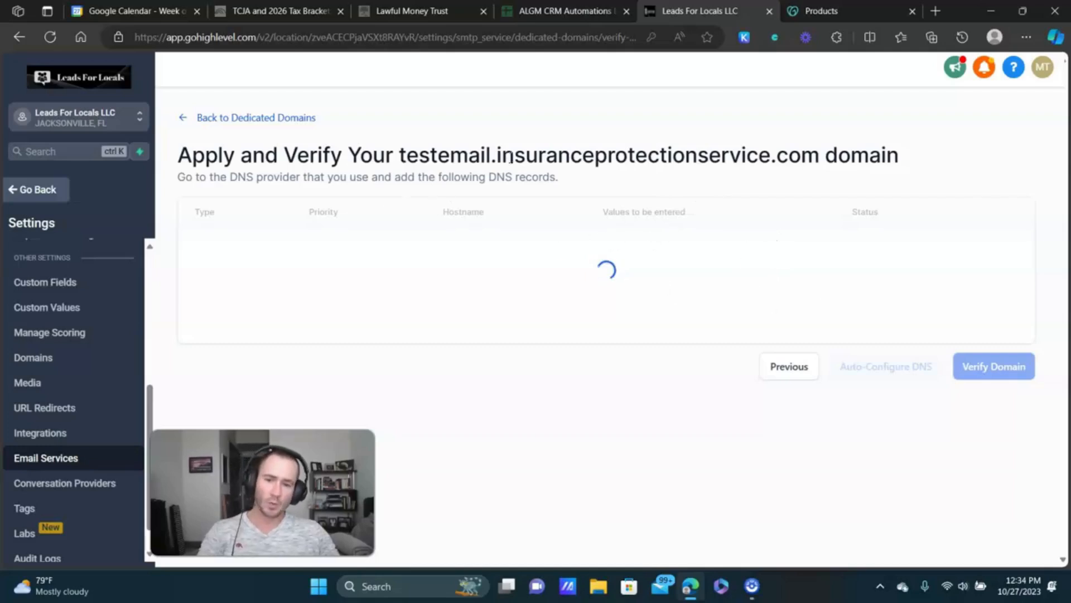
{"action": "mouse_move", "coordinate": [820, 12]}
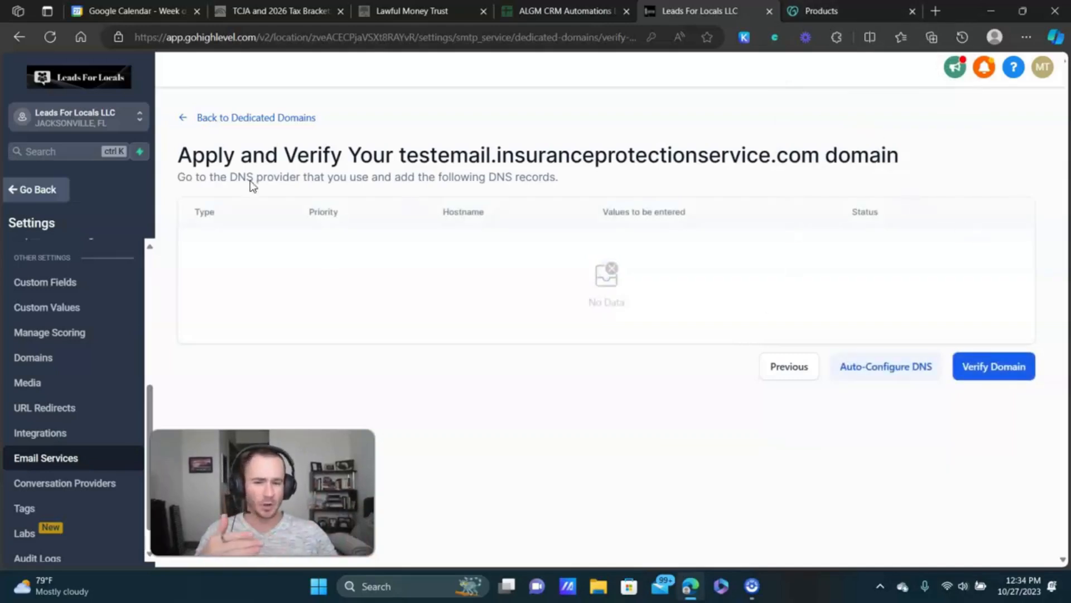
{"action": "left_click", "coordinate": [256, 117]}
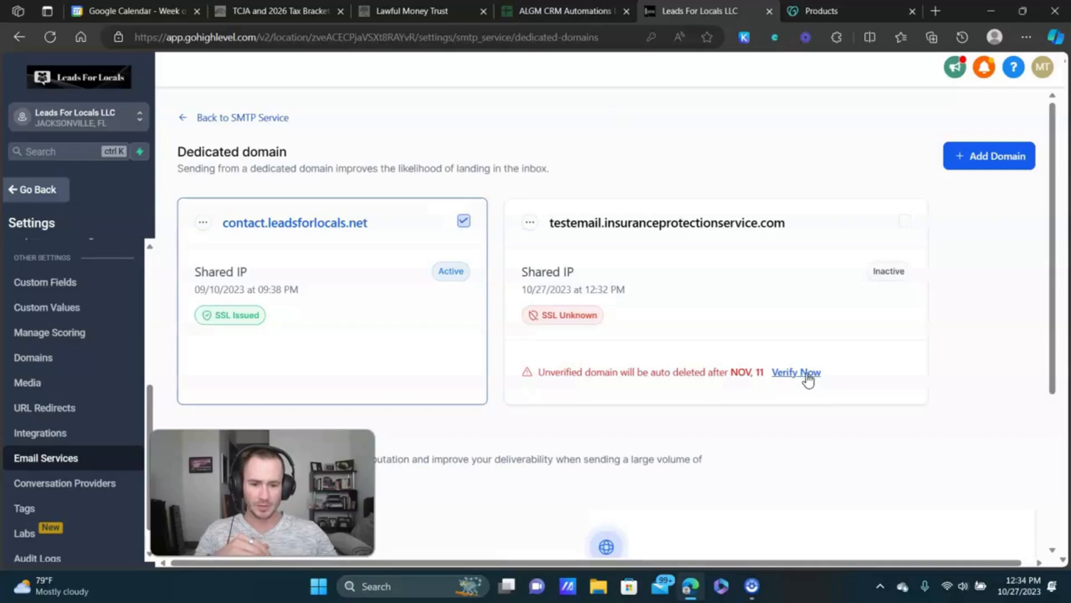
{"action": "left_click", "coordinate": [795, 372]}
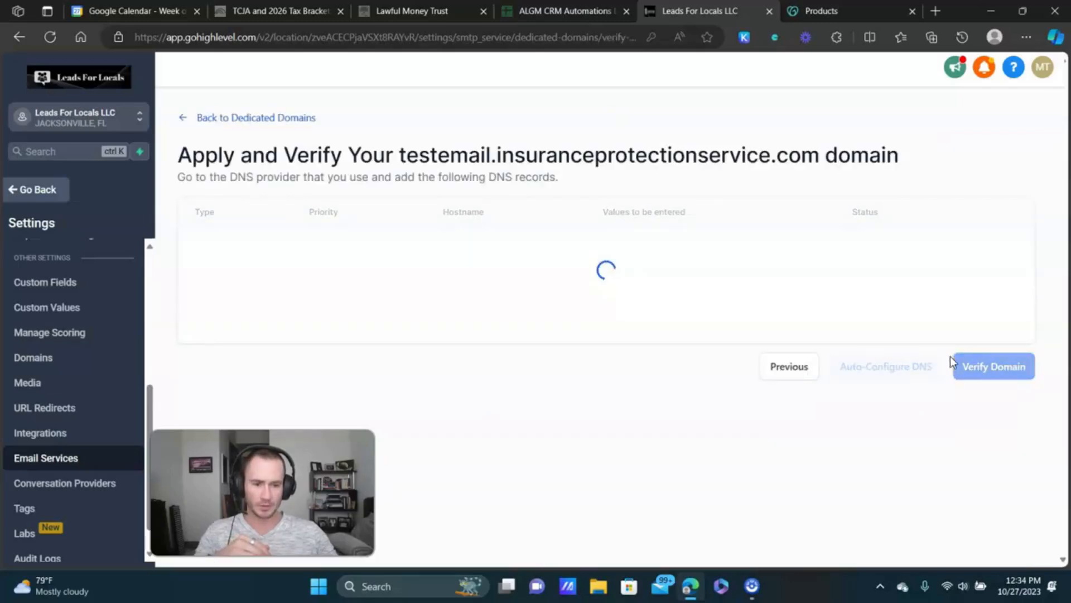
{"action": "left_click", "coordinate": [818, 11]}
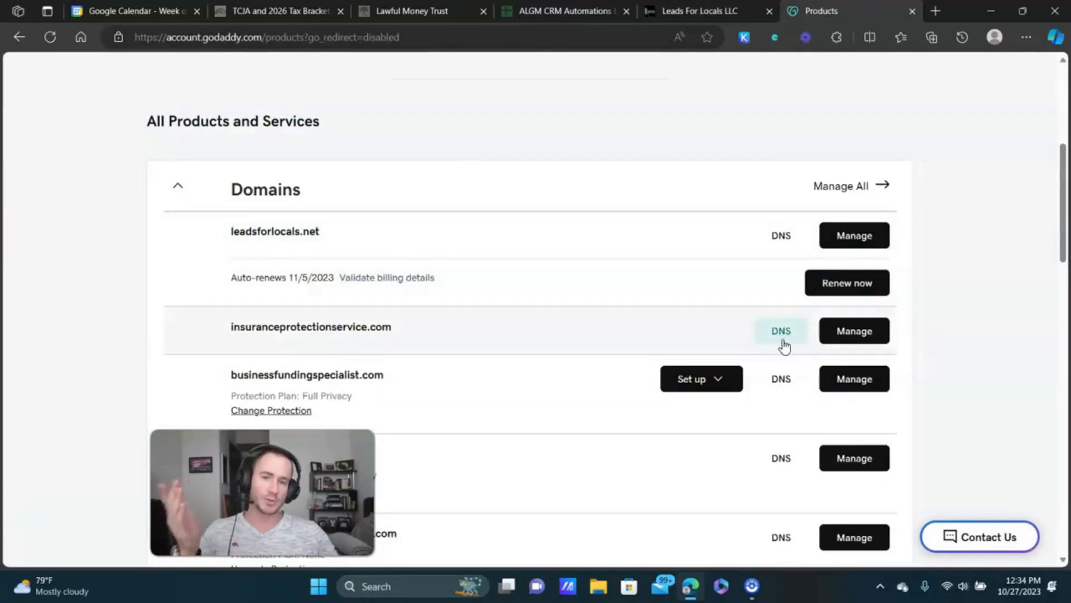
Open DNS Management for insuranceprotectionservice.com and scroll to its DNS Records list
{"action": "left_click", "coordinate": [780, 330]}
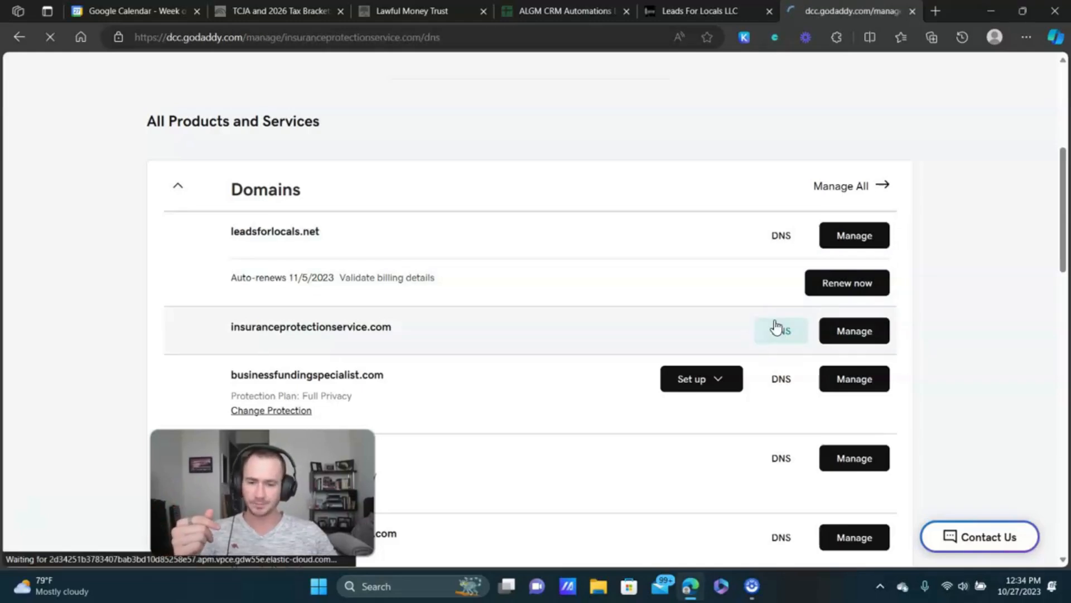
{"action": "left_click", "coordinate": [780, 330]}
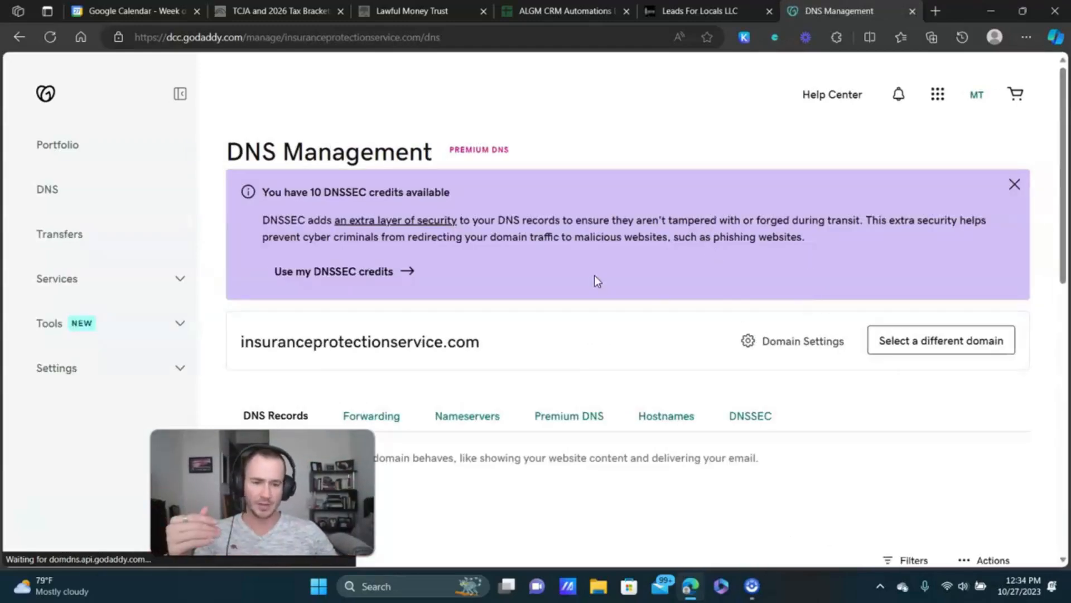
{"action": "scroll", "scroll_direction": "down", "scroll_amount": 3}
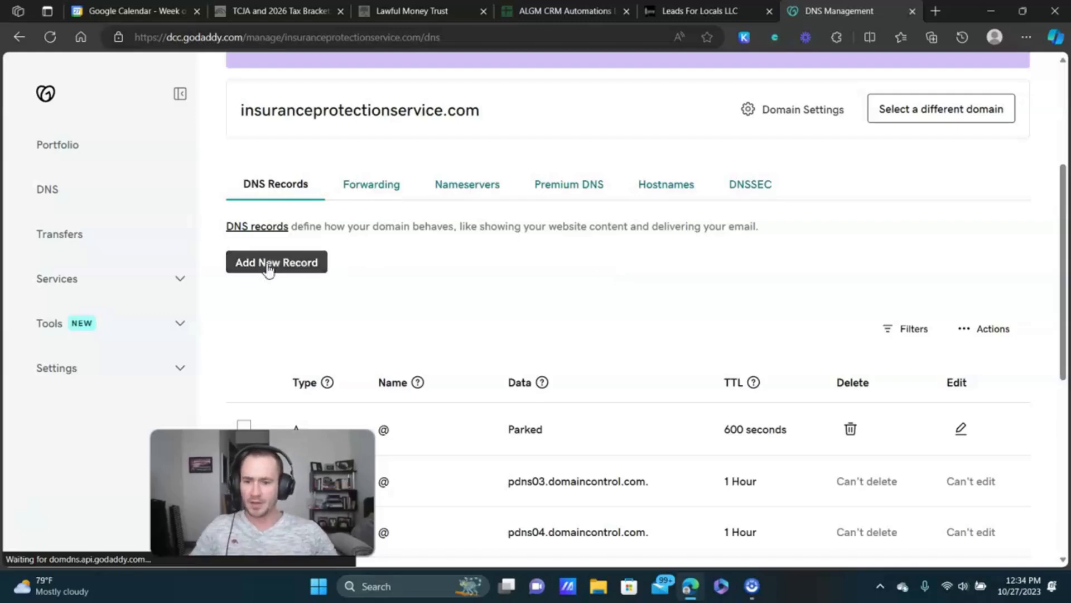
Fill a new TXT record named _dmarc.testemail with value v=DMARC1;p=reject
{"action": "left_click", "coordinate": [275, 263]}
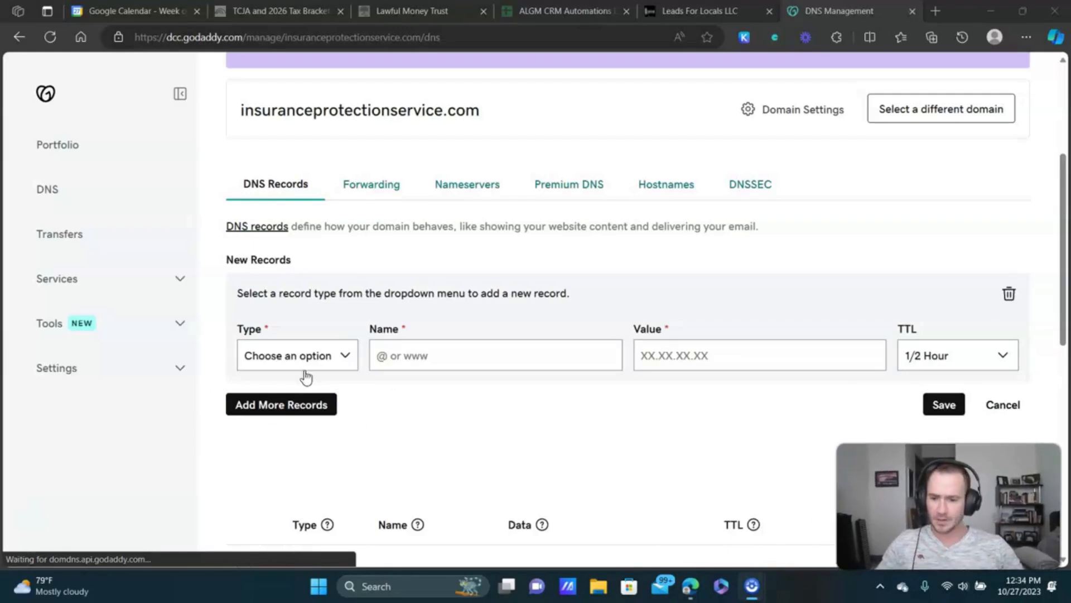
{"action": "left_click", "coordinate": [297, 354]}
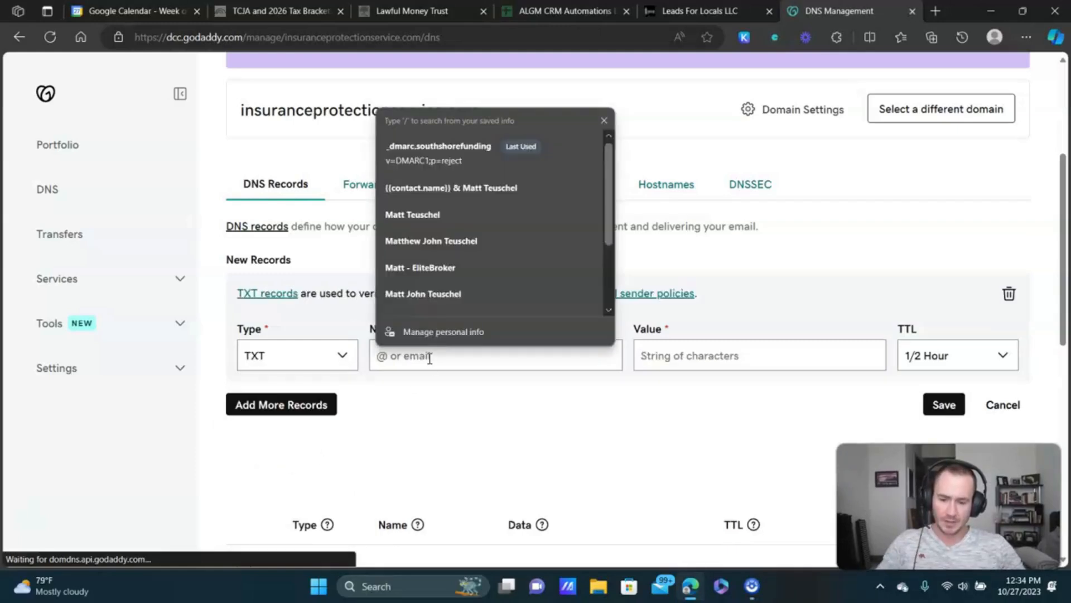
{"action": "type", "text": "_dmarc.testemail"}
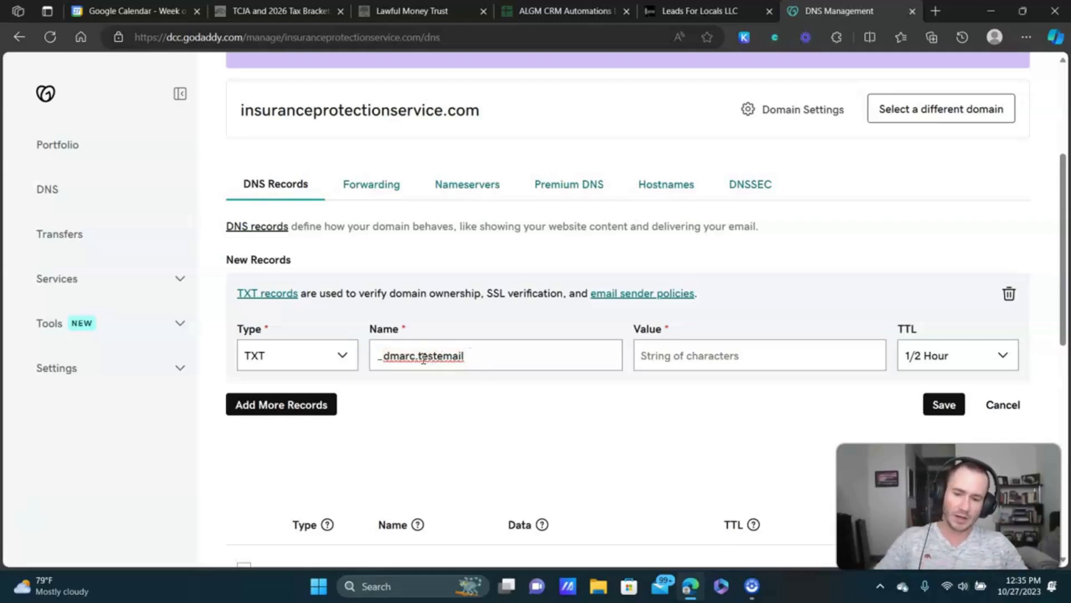
{"action": "left_click", "coordinate": [759, 354]}
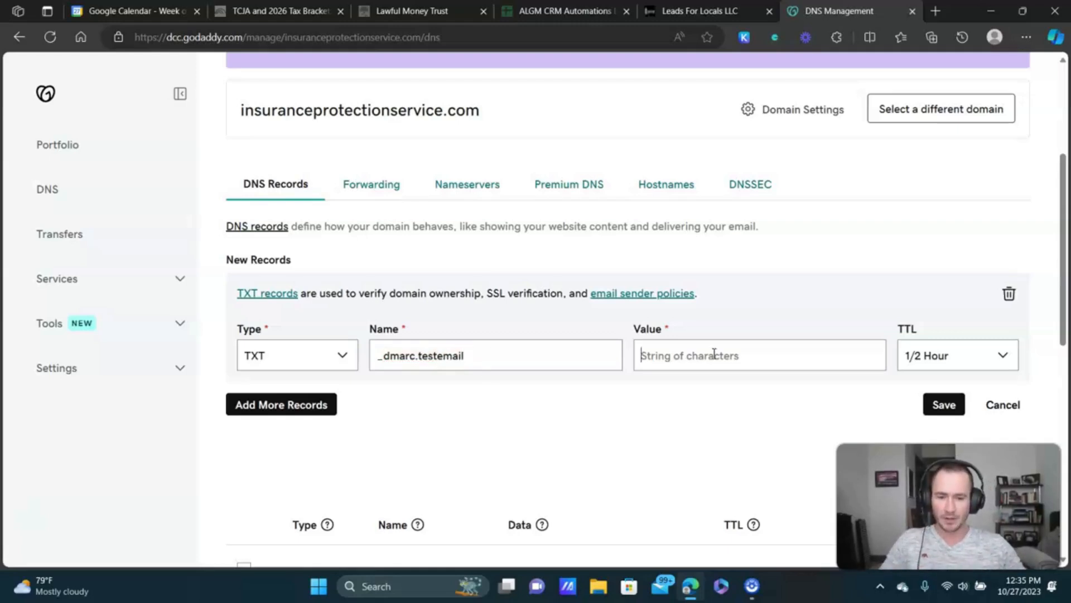
{"action": "type", "text": "v=DMARC1;p=reject"}
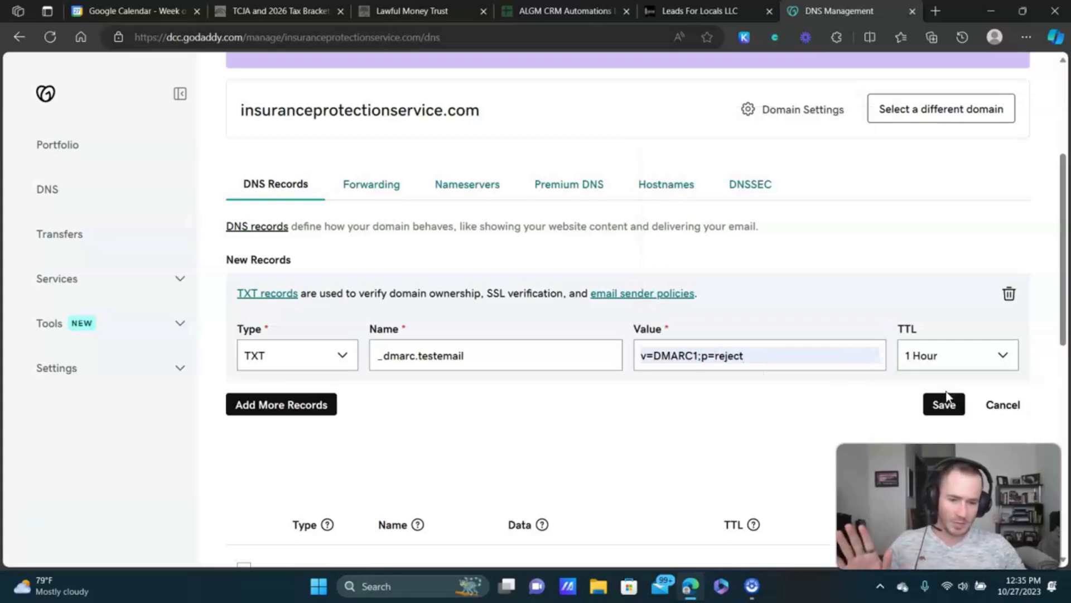
{"action": "mouse_move", "coordinate": [716, 384]}
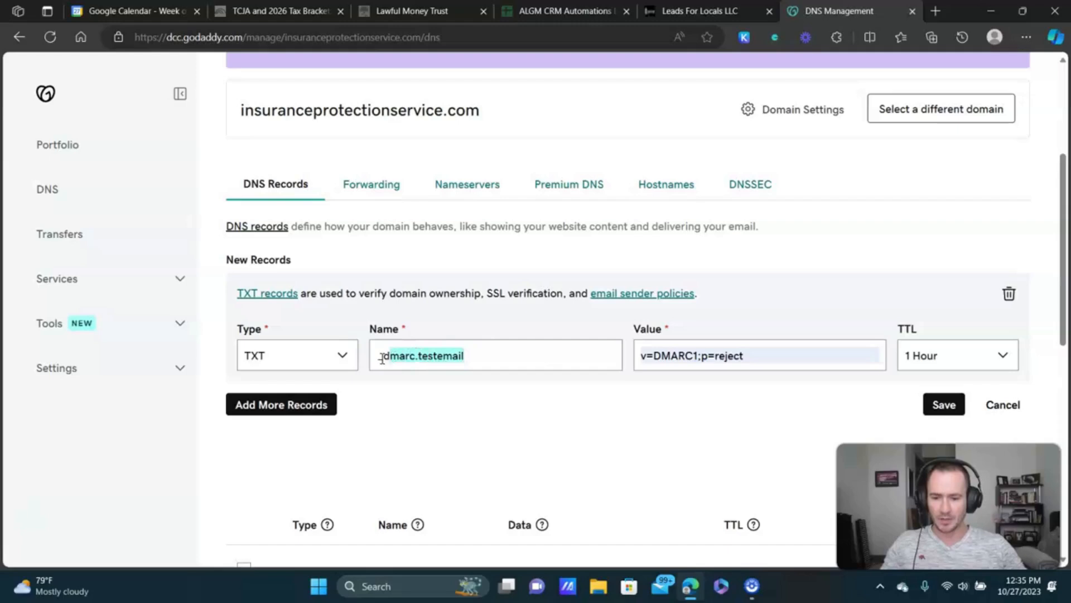
{"action": "left_click", "coordinate": [473, 355]}
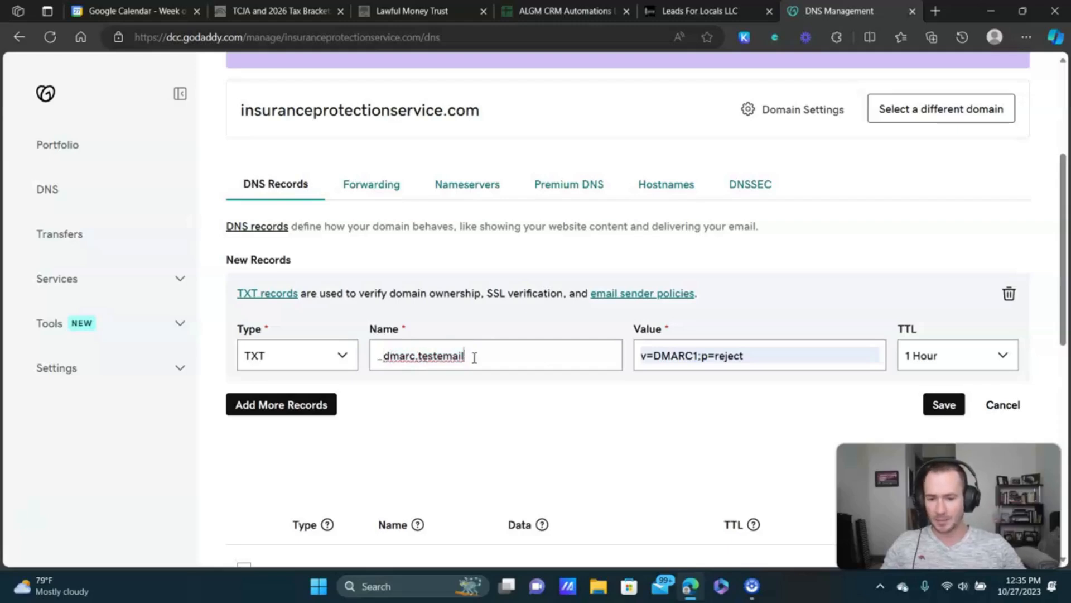
{"action": "double_click", "coordinate": [438, 354]}
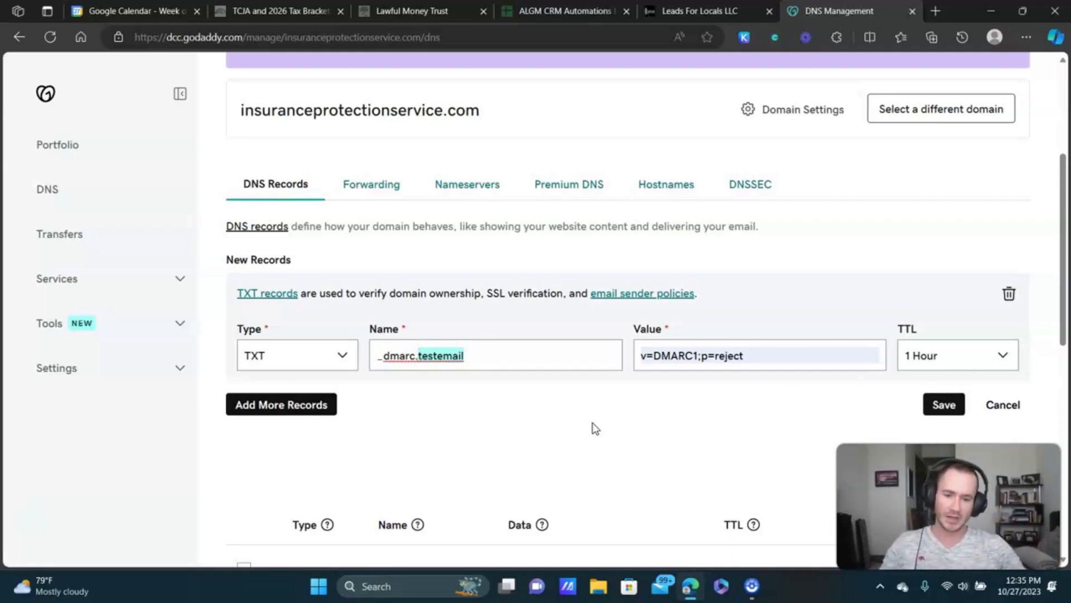
{"action": "mouse_move", "coordinate": [694, 11]}
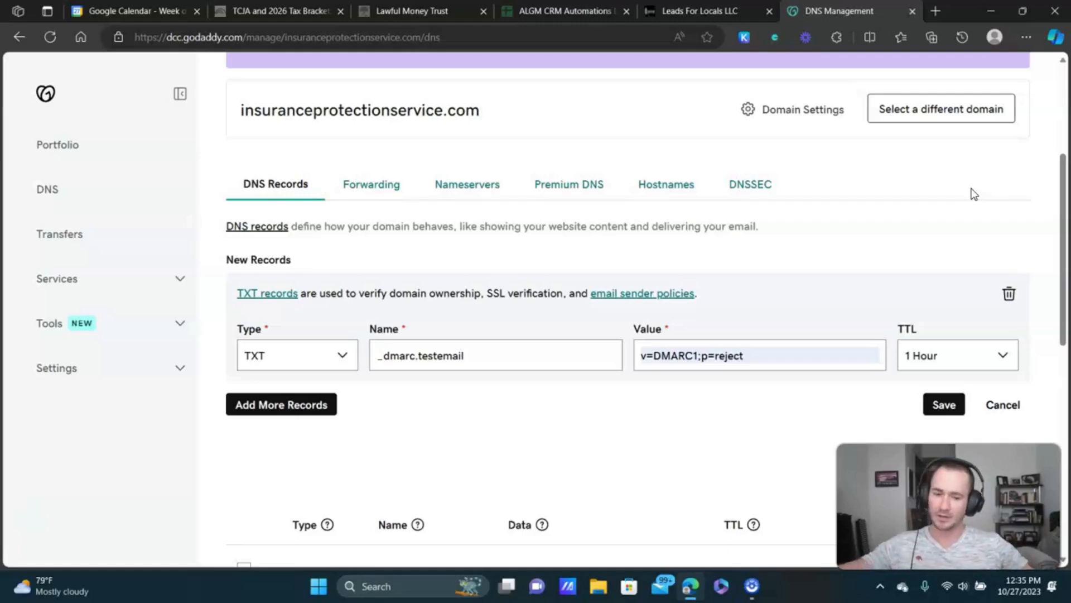
{"action": "mouse_move", "coordinate": [584, 387]}
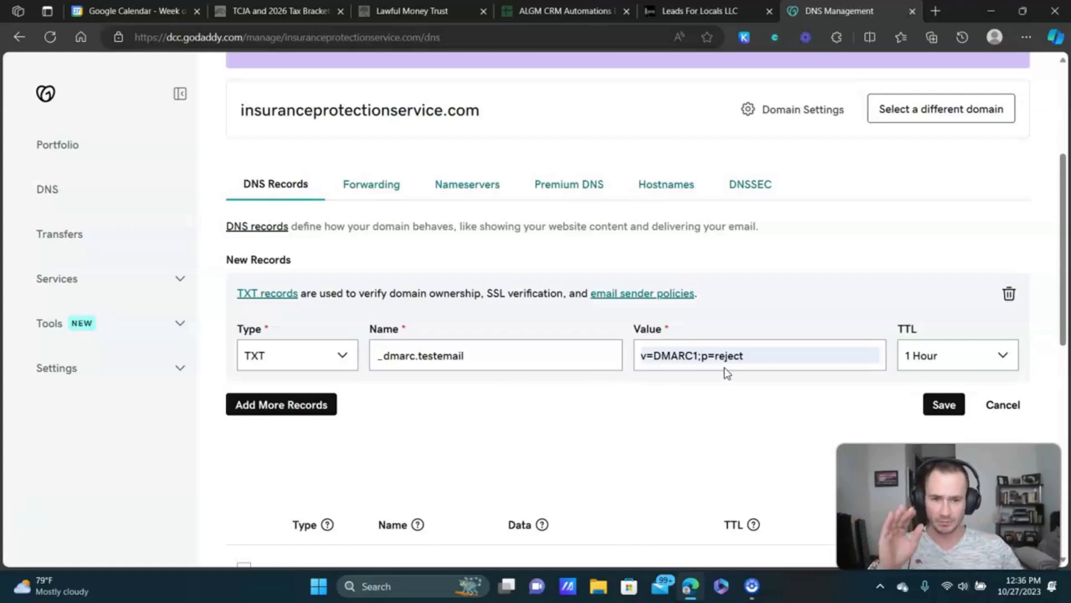
{"action": "mouse_move", "coordinate": [705, 11]}
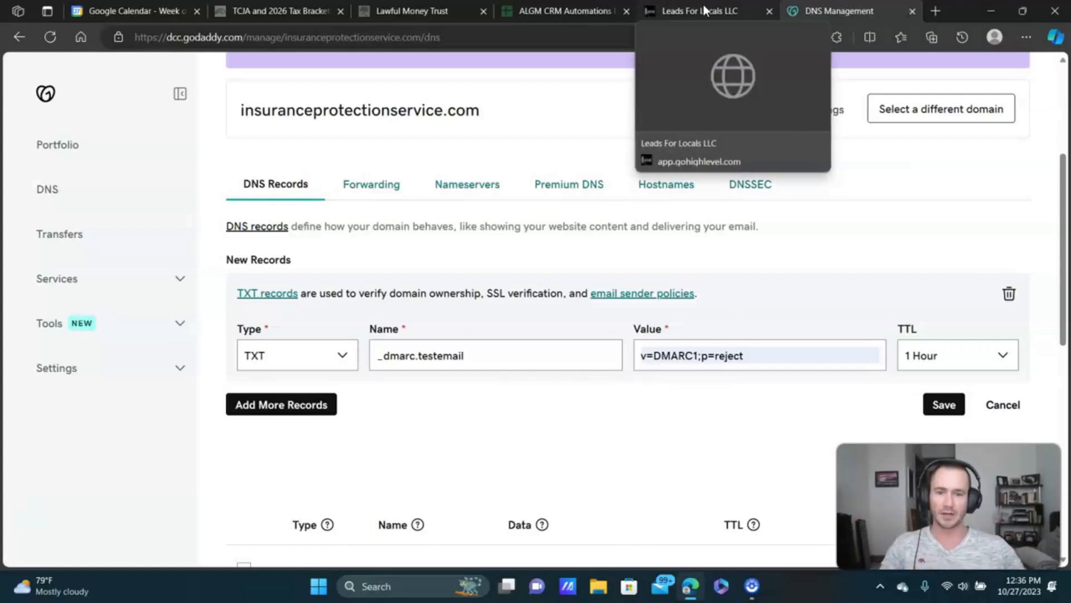
Back in GoHighLevel, copy the now-active testemail domain name and leave settings for a contact record
{"action": "left_click", "coordinate": [697, 11]}
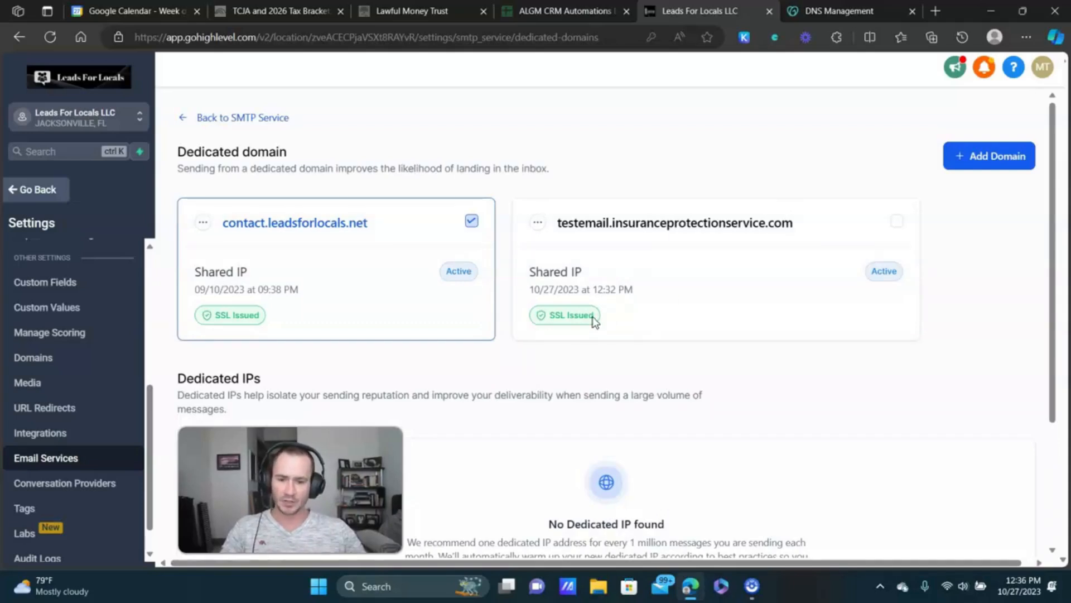
{"action": "mouse_move", "coordinate": [580, 326]}
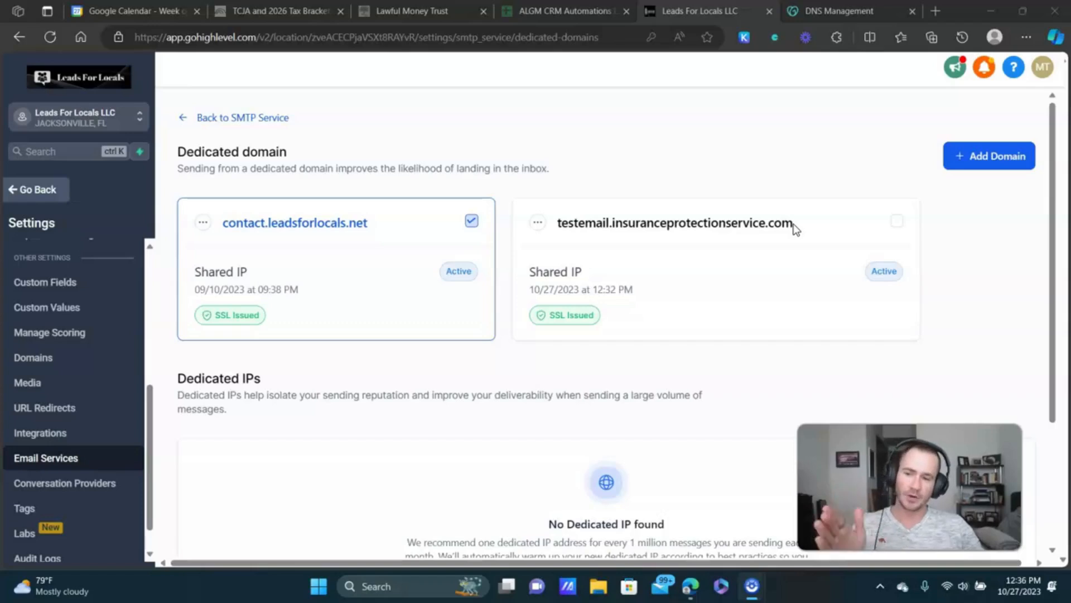
{"action": "double_click", "coordinate": [674, 222]}
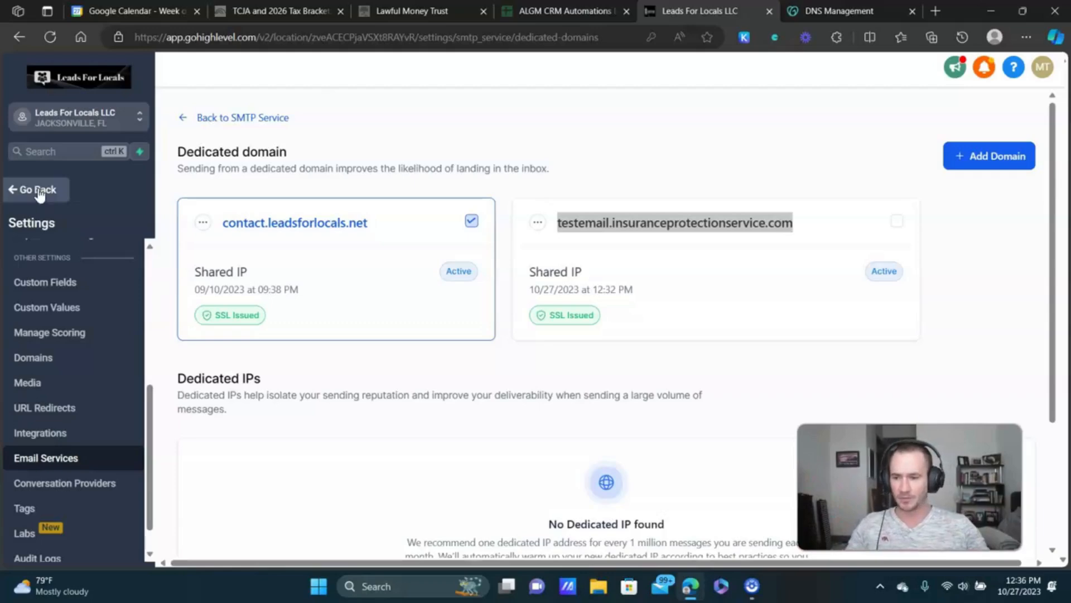
{"action": "left_click", "coordinate": [33, 189]}
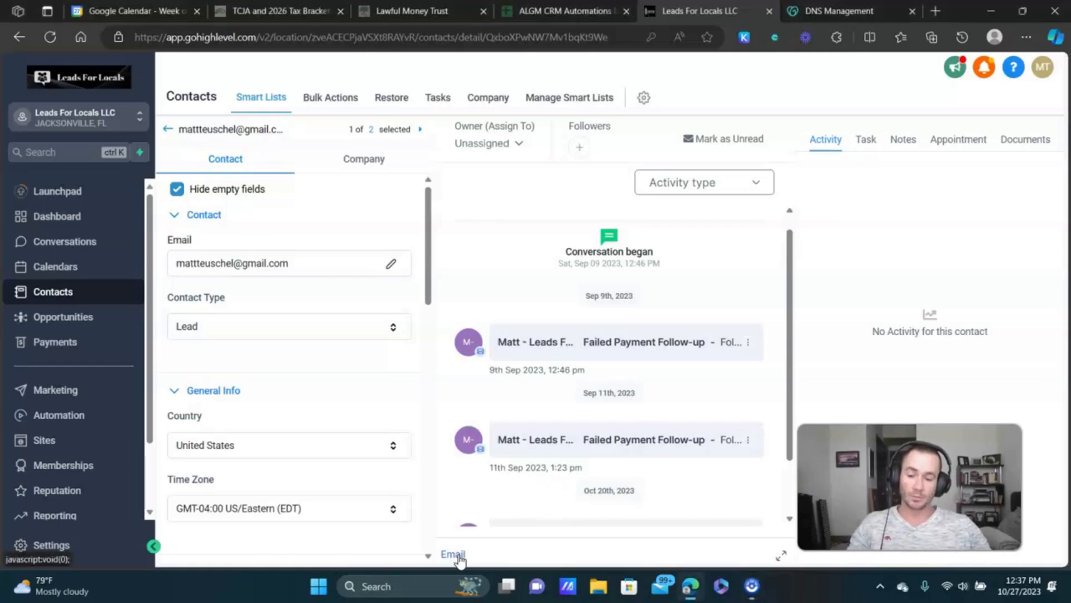
{"action": "left_click", "coordinate": [452, 554]}
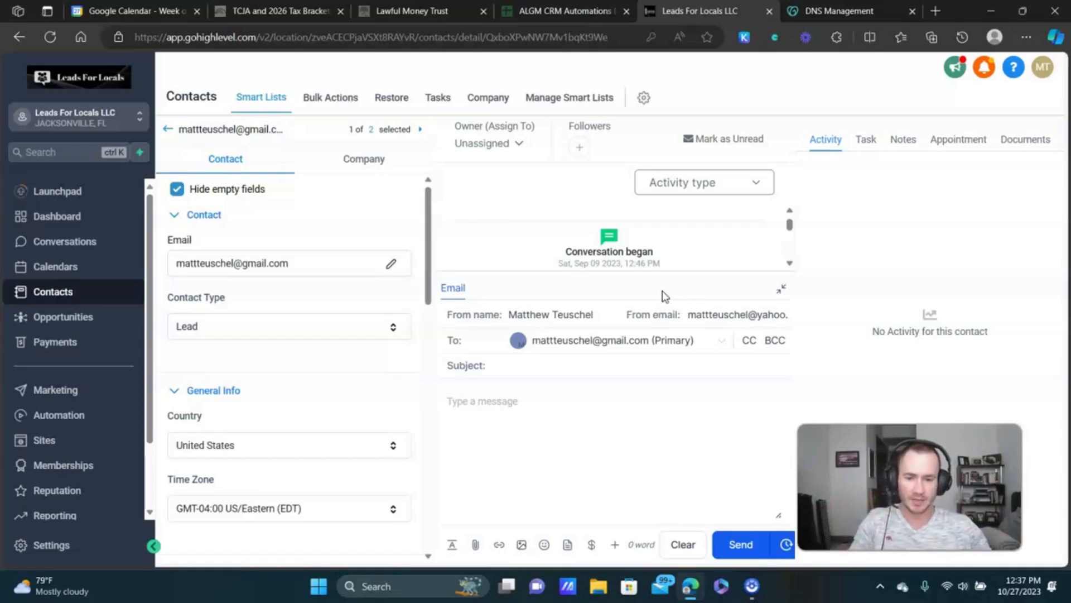
{"action": "left_click", "coordinate": [738, 315]}
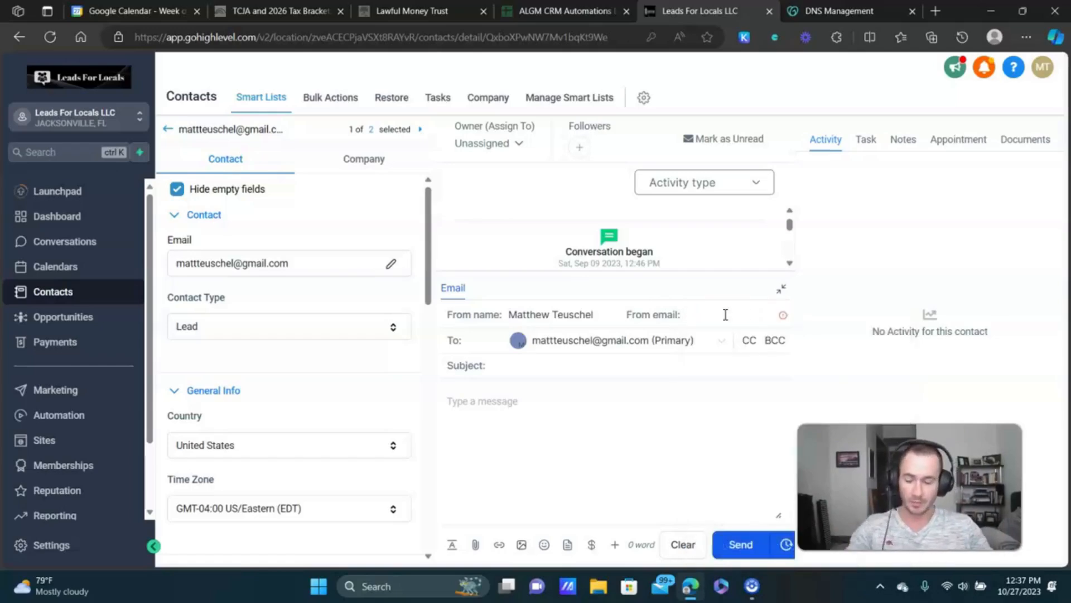
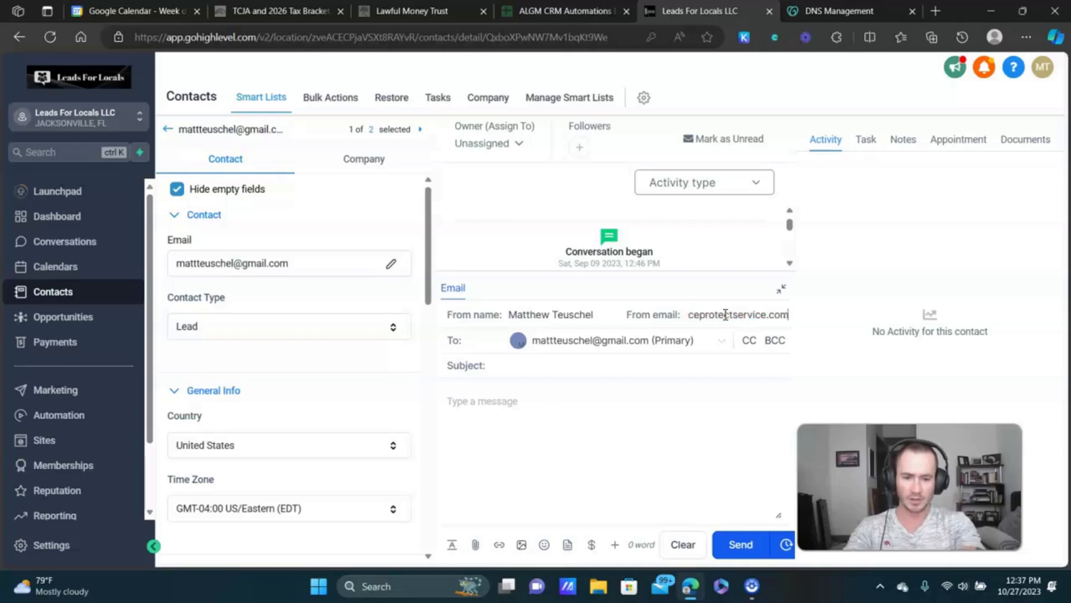
{"action": "double_click", "coordinate": [738, 315]}
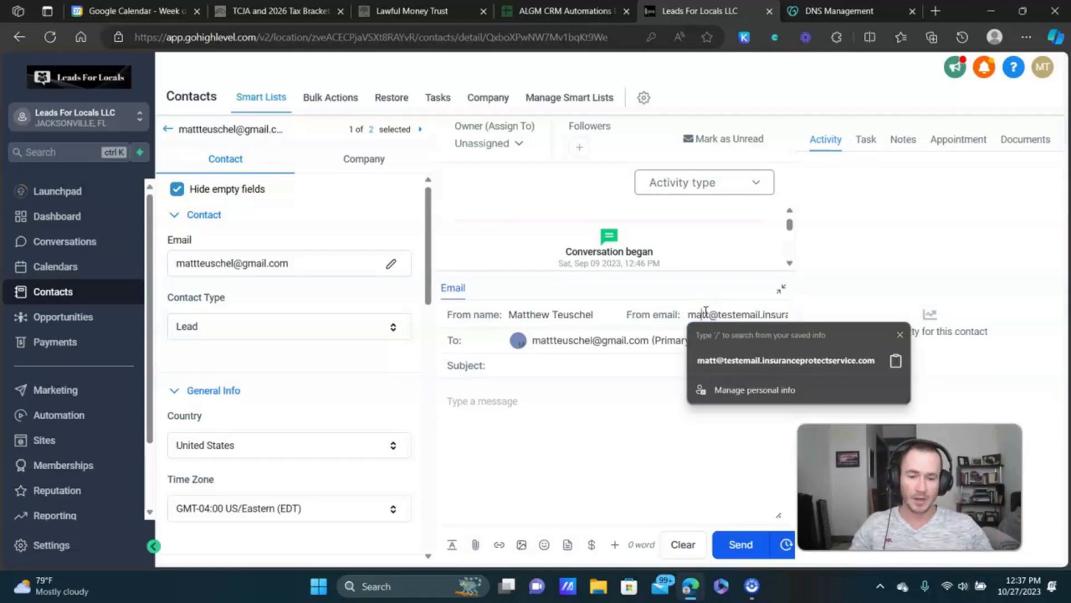
{"action": "double_click", "coordinate": [696, 314]}
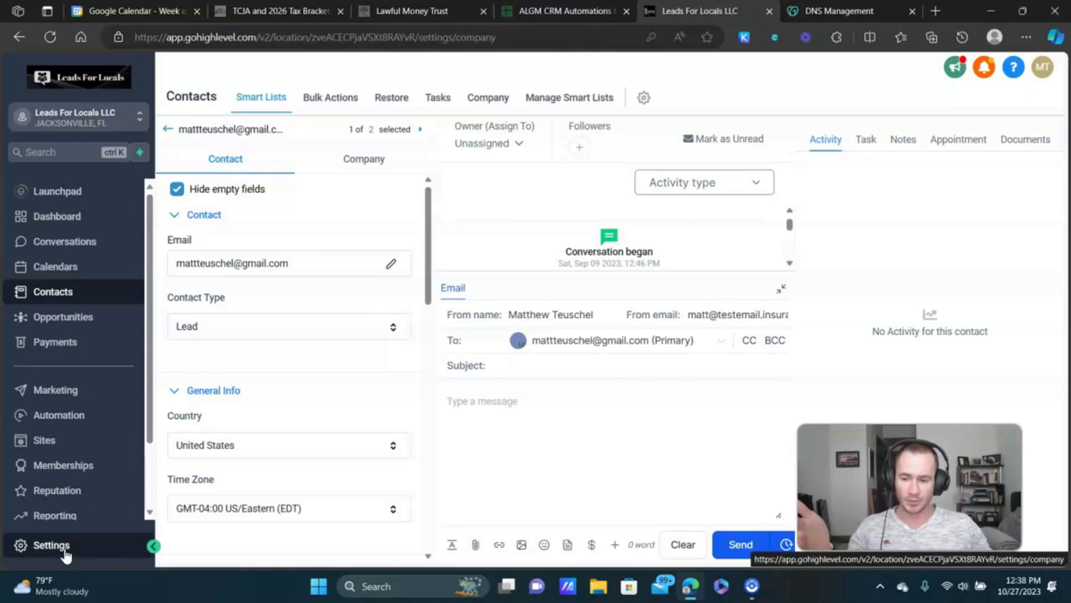
{"action": "left_click", "coordinate": [51, 545]}
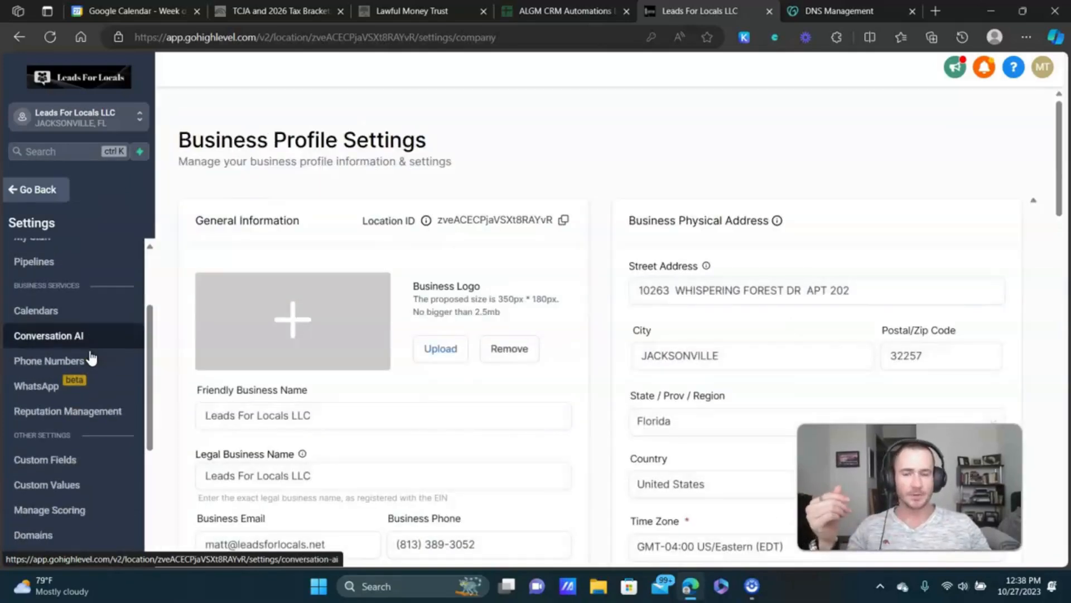
{"action": "left_click", "coordinate": [47, 354]}
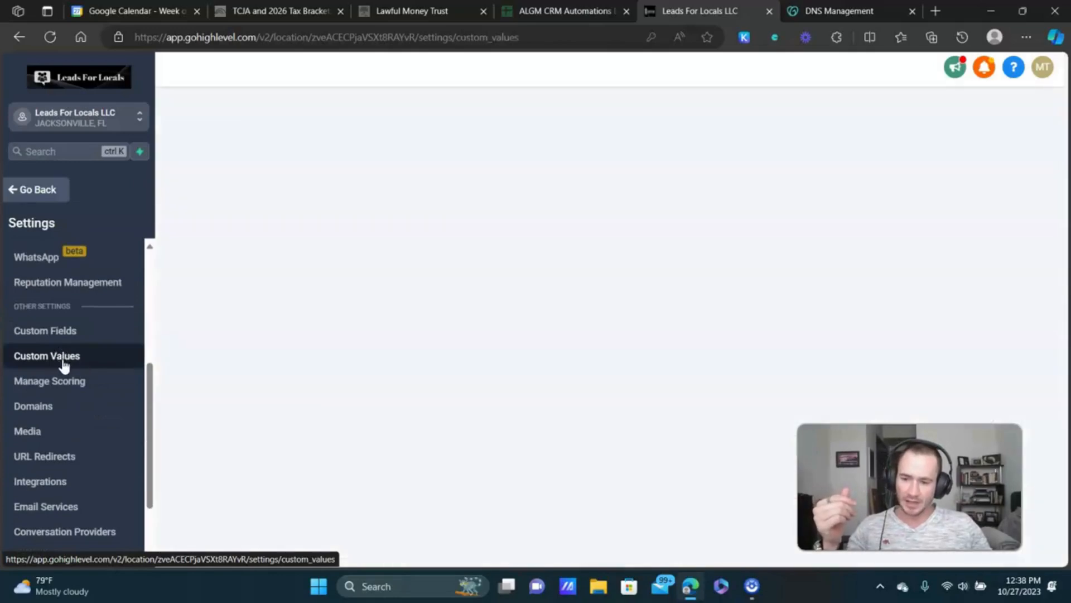
{"action": "left_click", "coordinate": [47, 355]}
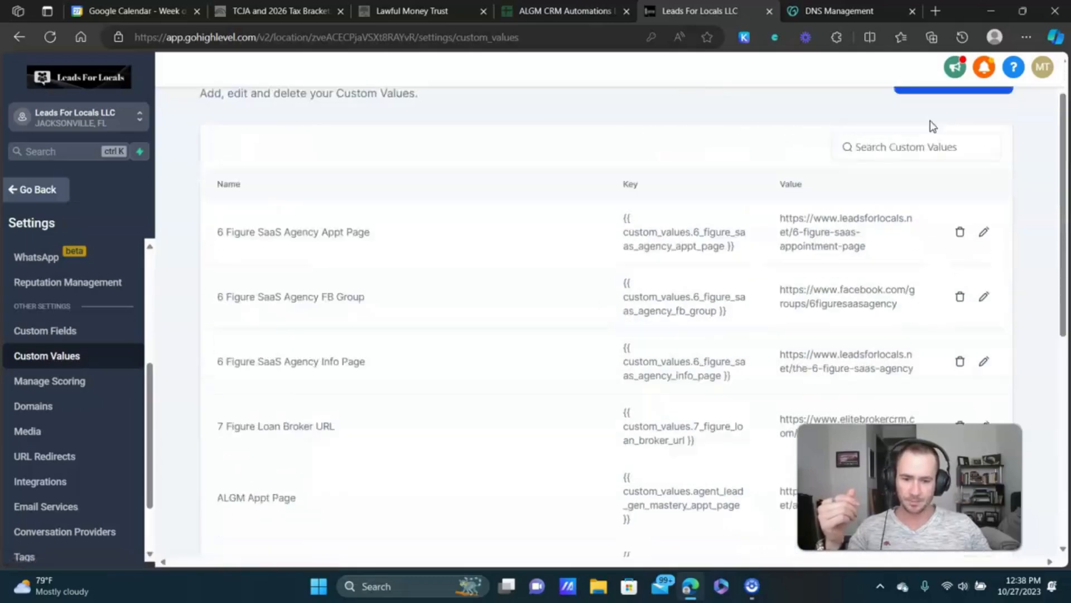
{"action": "left_click", "coordinate": [952, 132]}
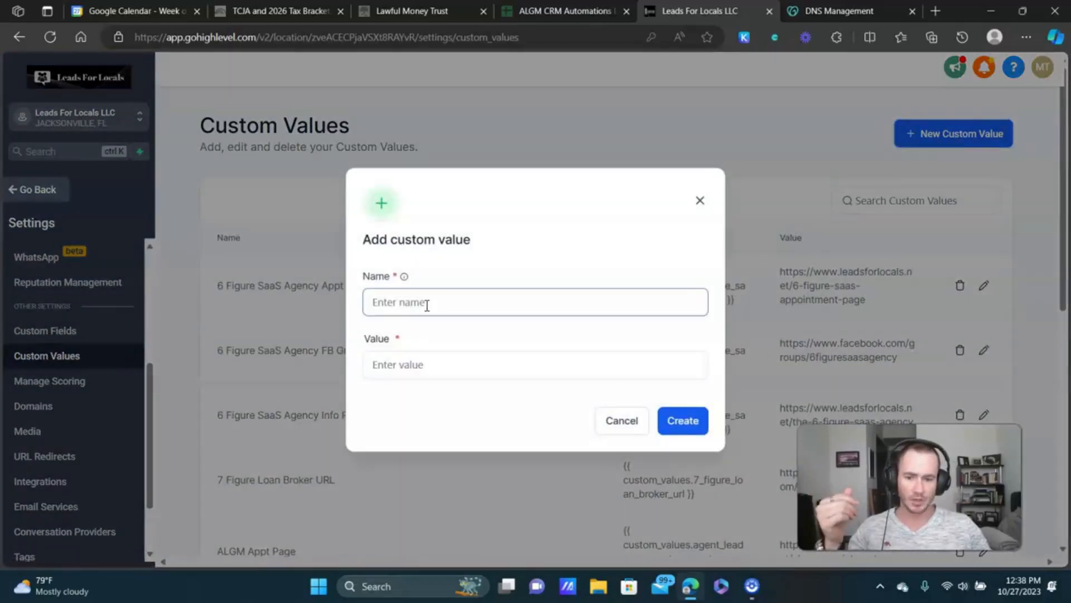
{"action": "type", "text": "From Email Address"}
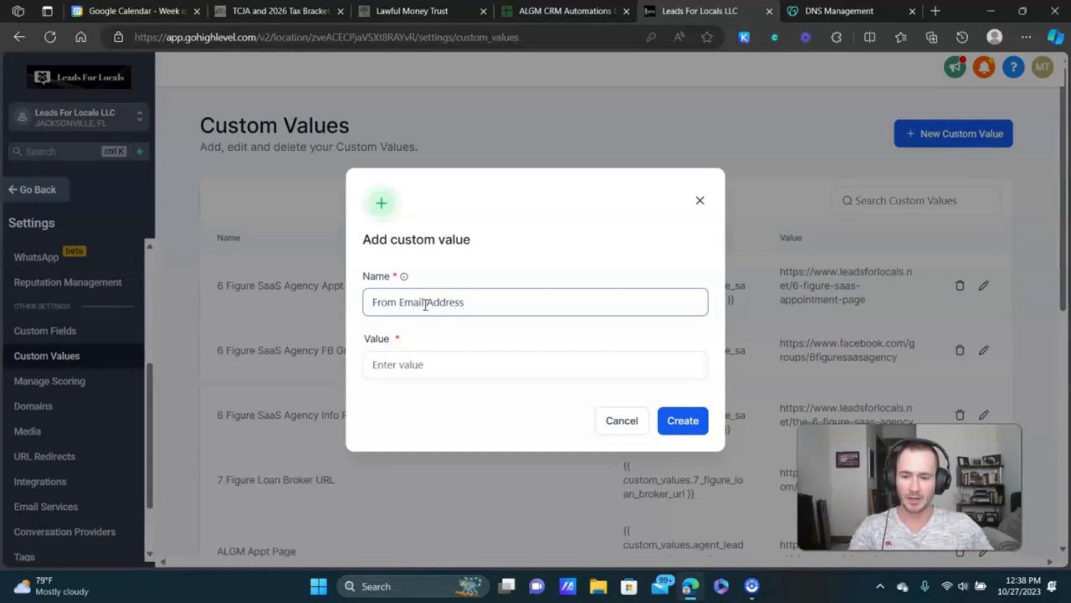
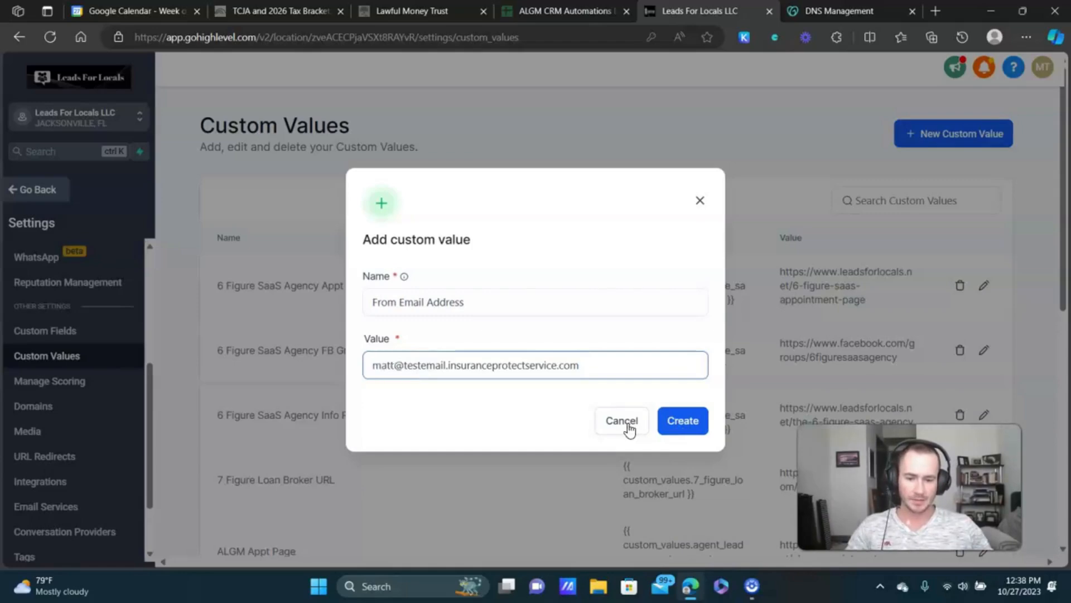
{"action": "left_click", "coordinate": [622, 421]}
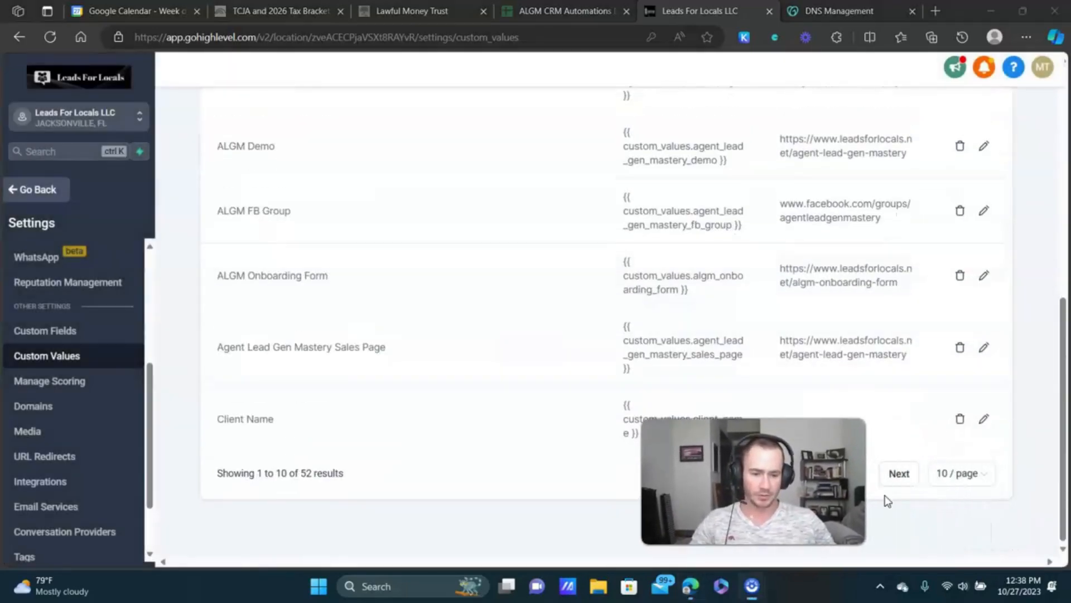
{"action": "left_click", "coordinate": [958, 473]}
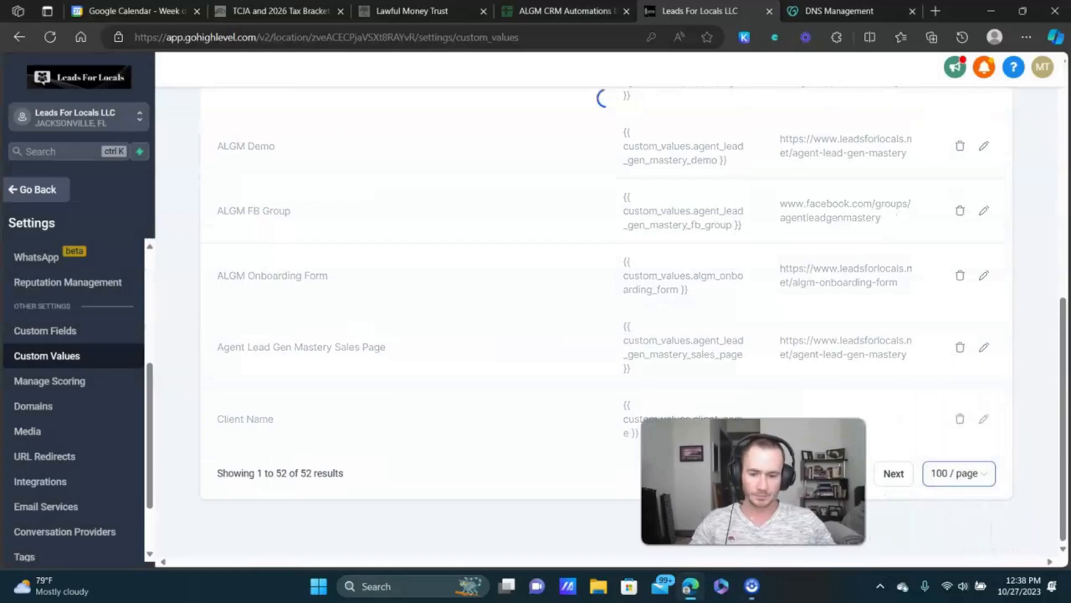
{"action": "scroll", "scroll_direction": "down", "scroll_amount": 3}
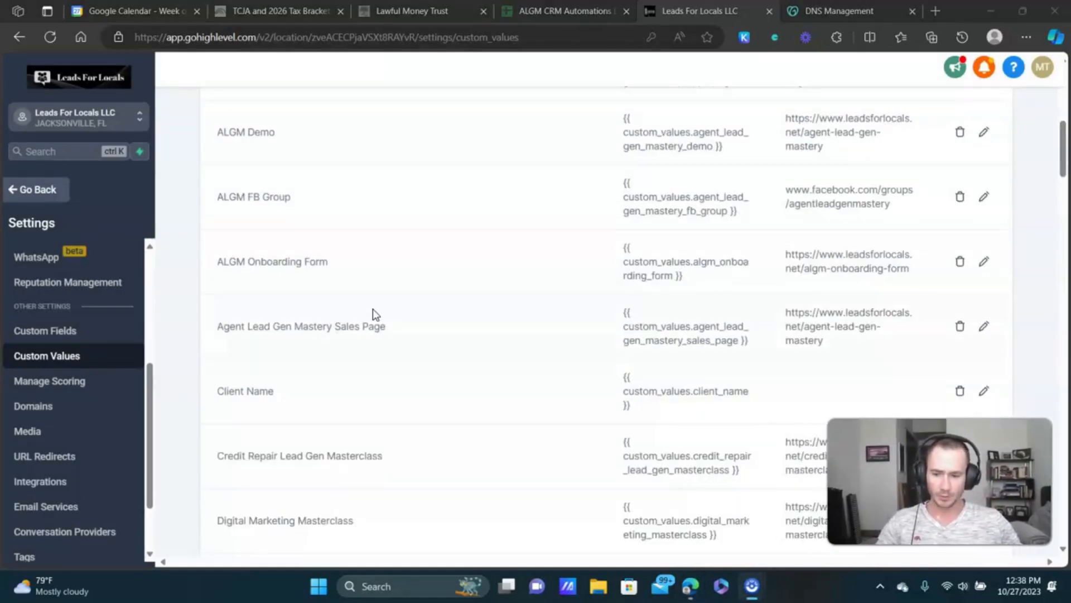
{"action": "scroll", "scroll_direction": "down", "scroll_amount": 3}
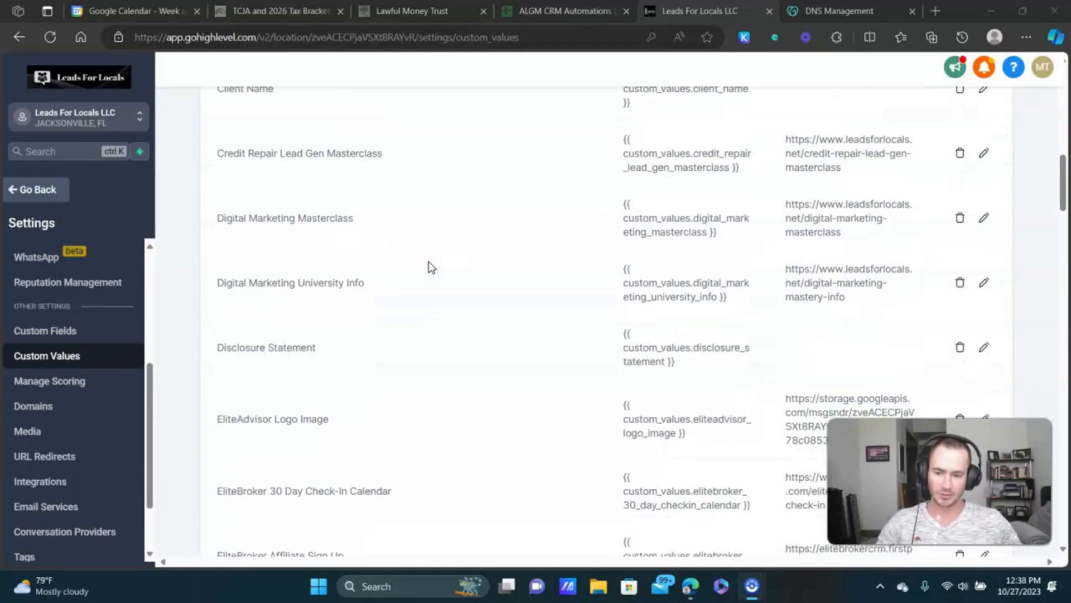
{"action": "scroll", "scroll_direction": "down", "scroll_amount": 3}
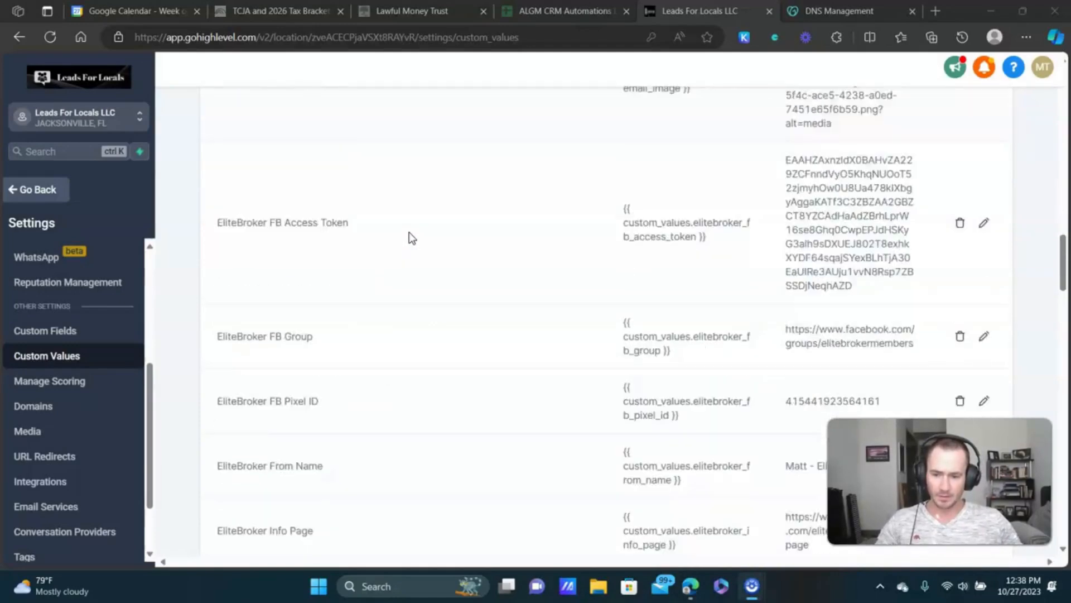
{"action": "scroll", "scroll_direction": "down", "scroll_amount": 3}
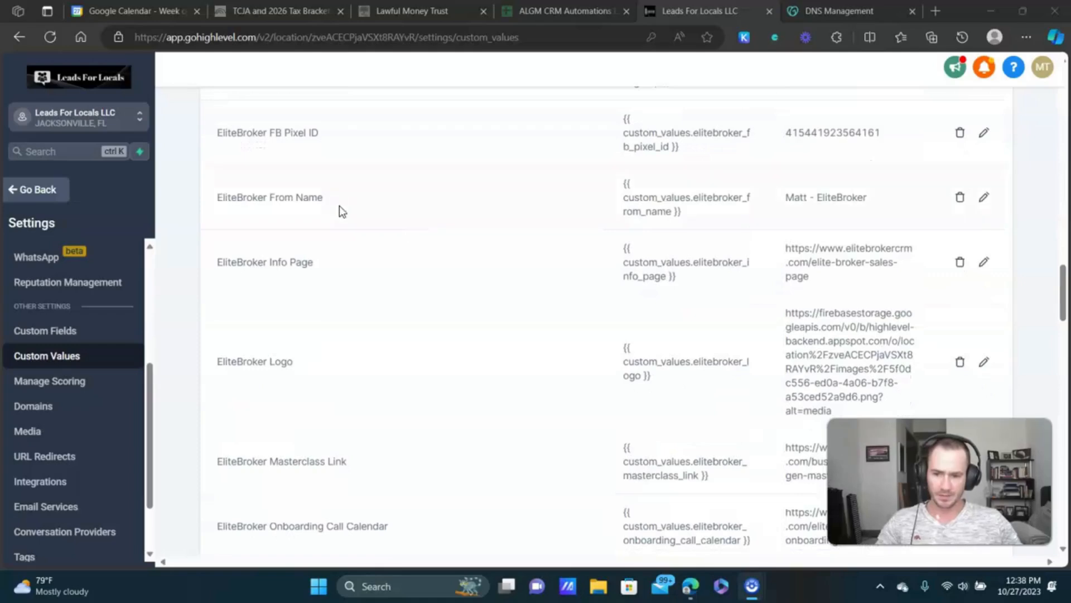
{"action": "scroll", "scroll_direction": "down", "scroll_amount": 3}
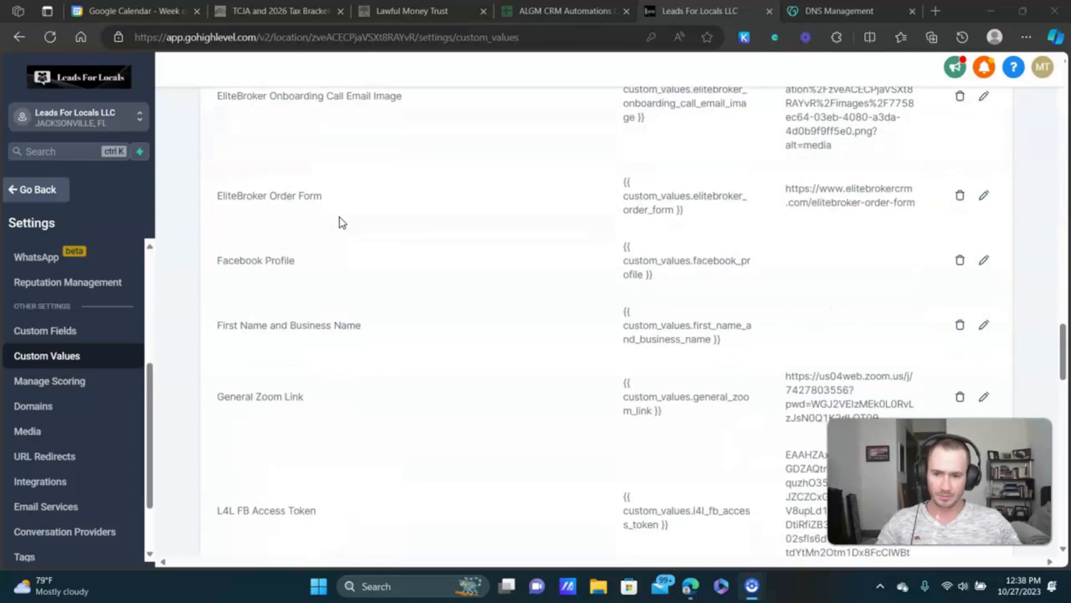
{"action": "scroll", "scroll_direction": "down", "scroll_amount": 3}
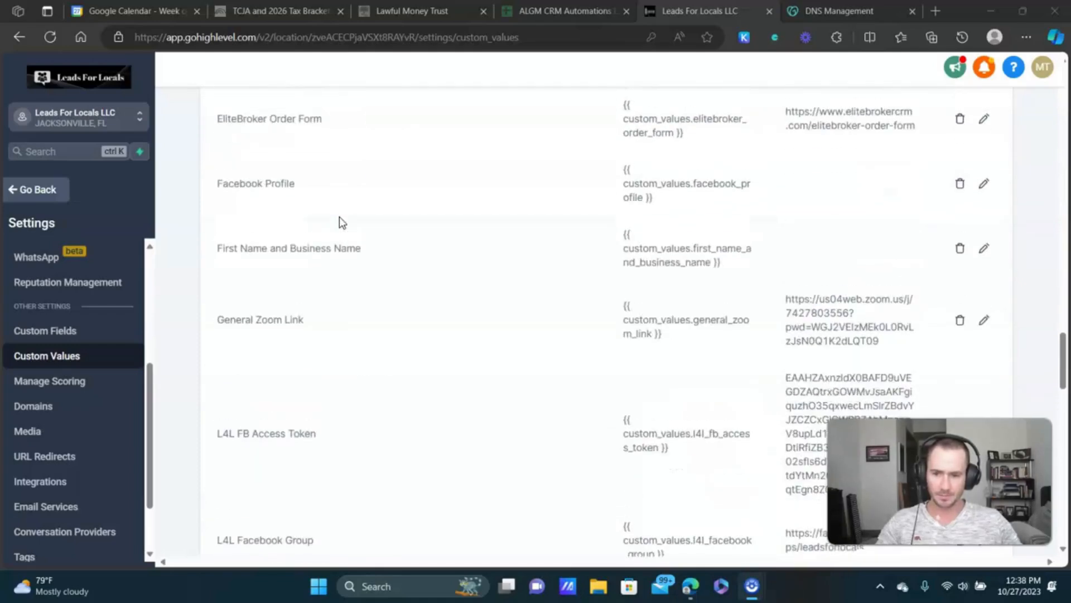
{"action": "scroll", "scroll_direction": "down", "scroll_amount": 3}
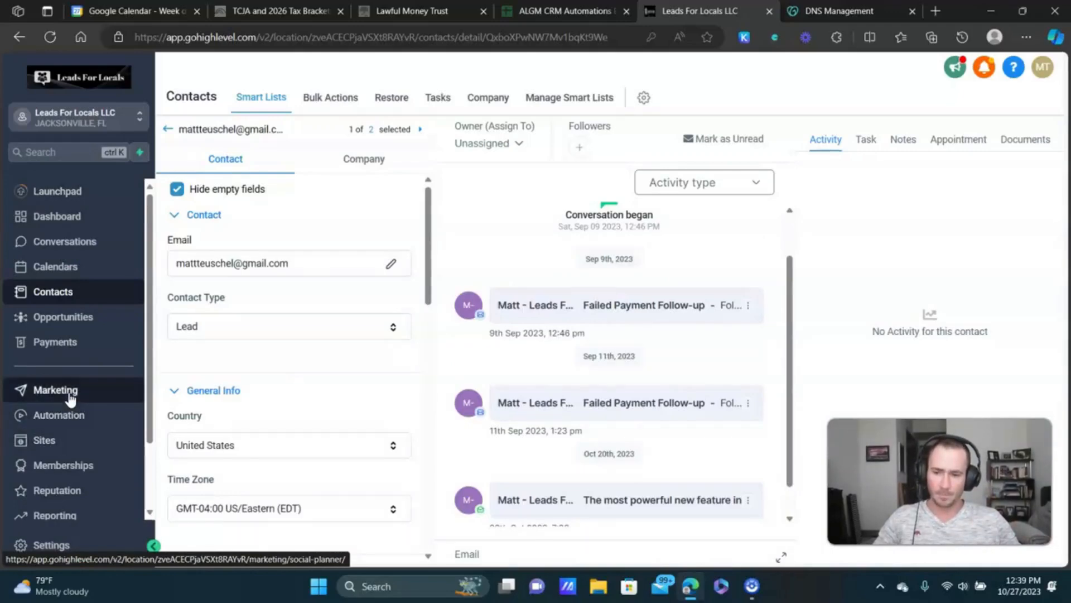
Go to Marketing > Emails to reach the 6 Figure SaaS email templates list
{"action": "left_click", "coordinate": [56, 390]}
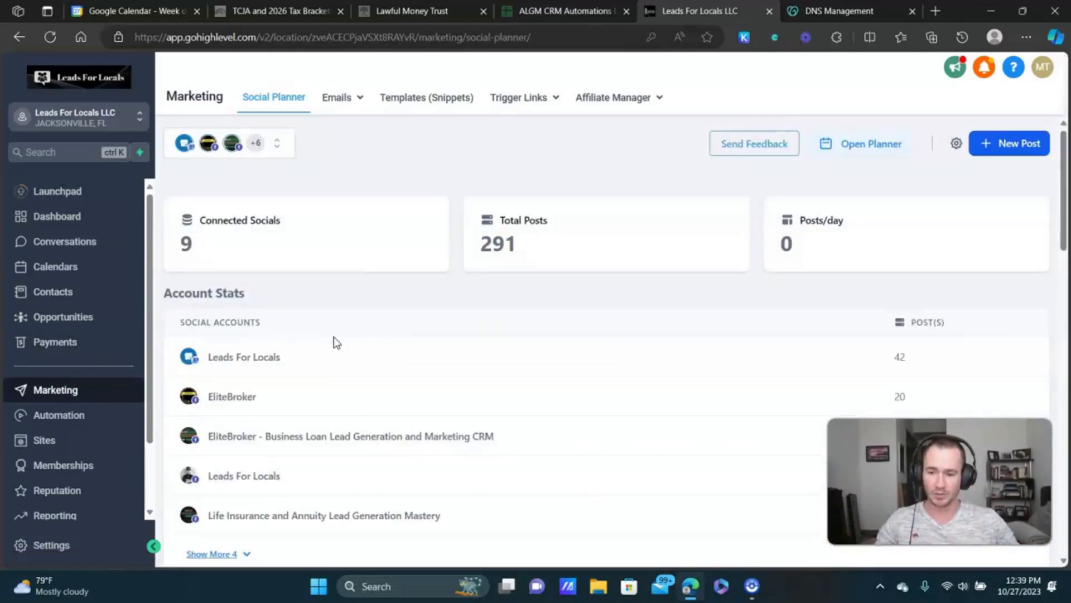
{"action": "left_click", "coordinate": [336, 97]}
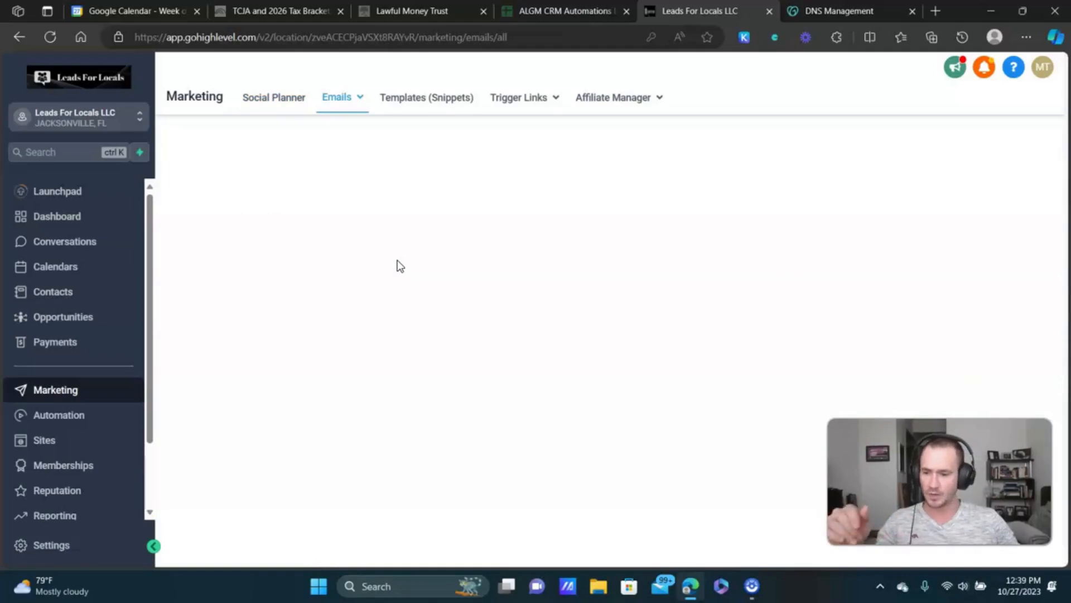
{"action": "mouse_move", "coordinate": [402, 236]}
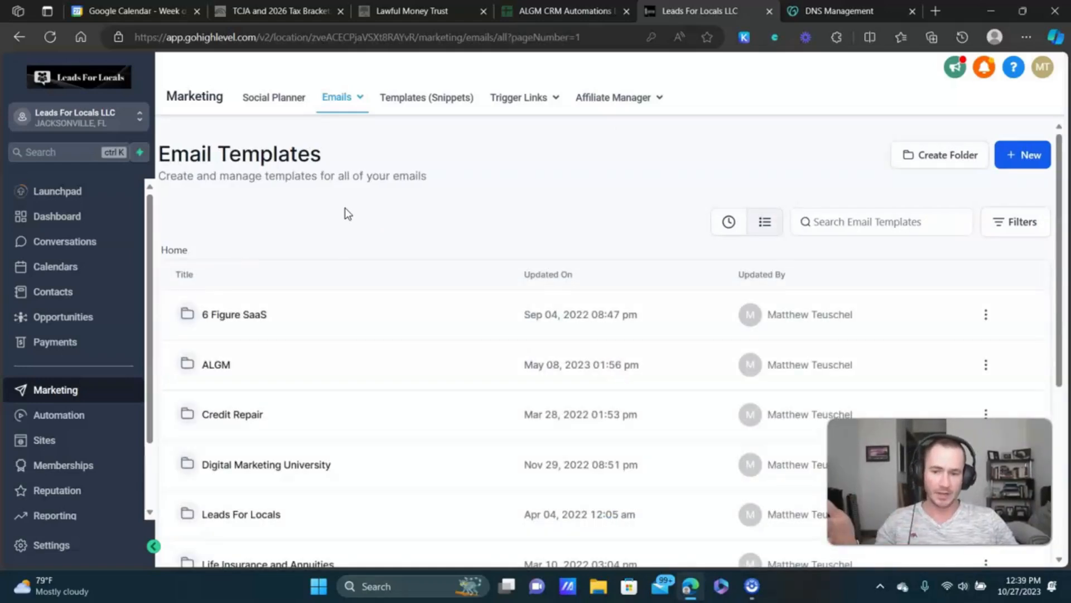
{"action": "mouse_move", "coordinate": [242, 321]}
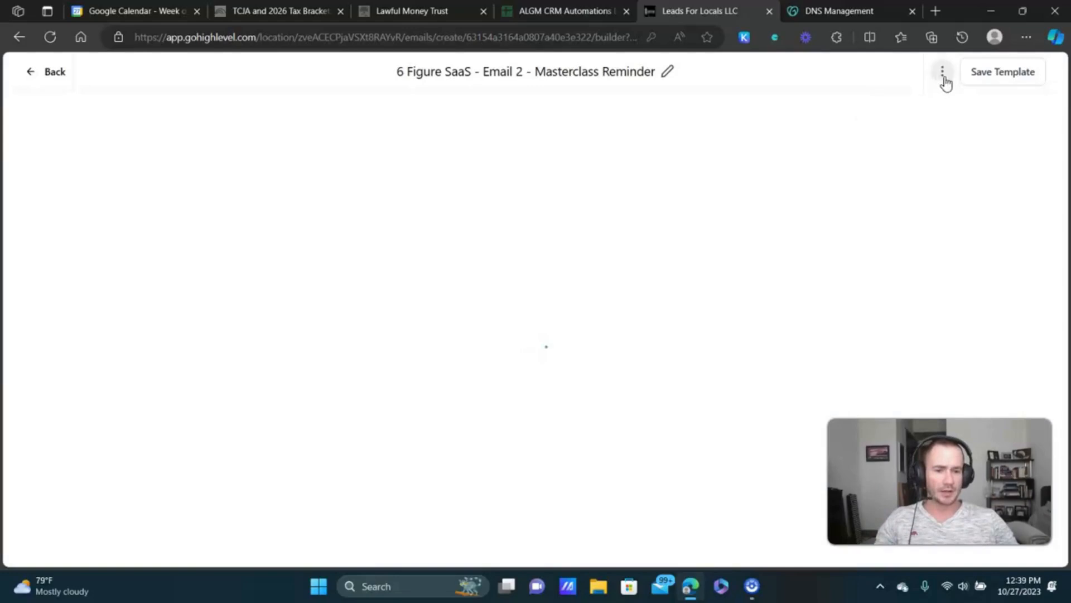
In the Masterclass Reminder template's Settings, point From Email at {{custom_values.from_email}} via the custom values picker
{"action": "left_click", "coordinate": [942, 72]}
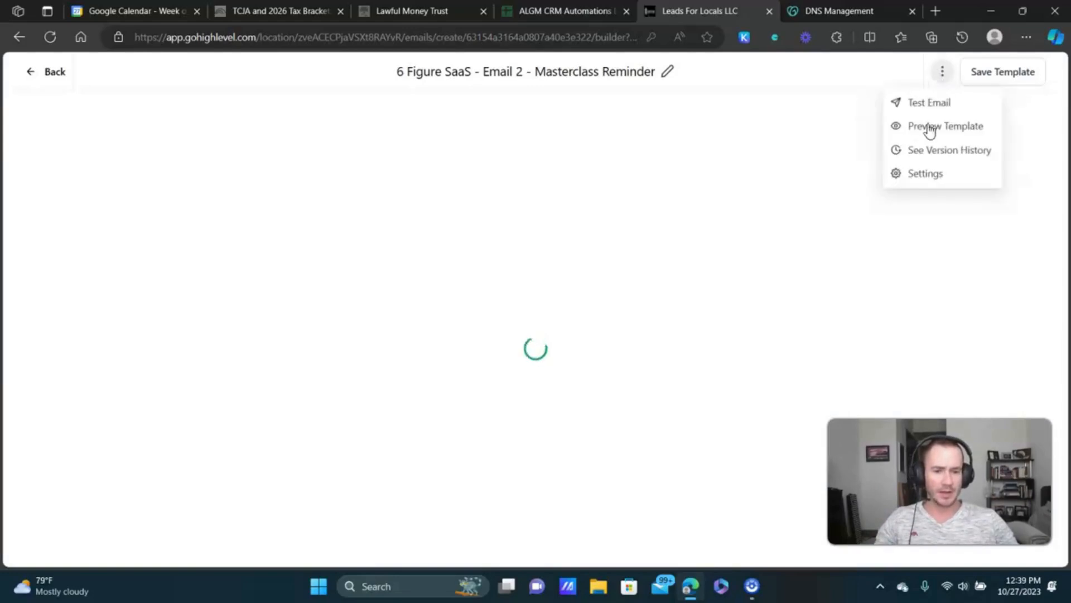
{"action": "left_click", "coordinate": [924, 173]}
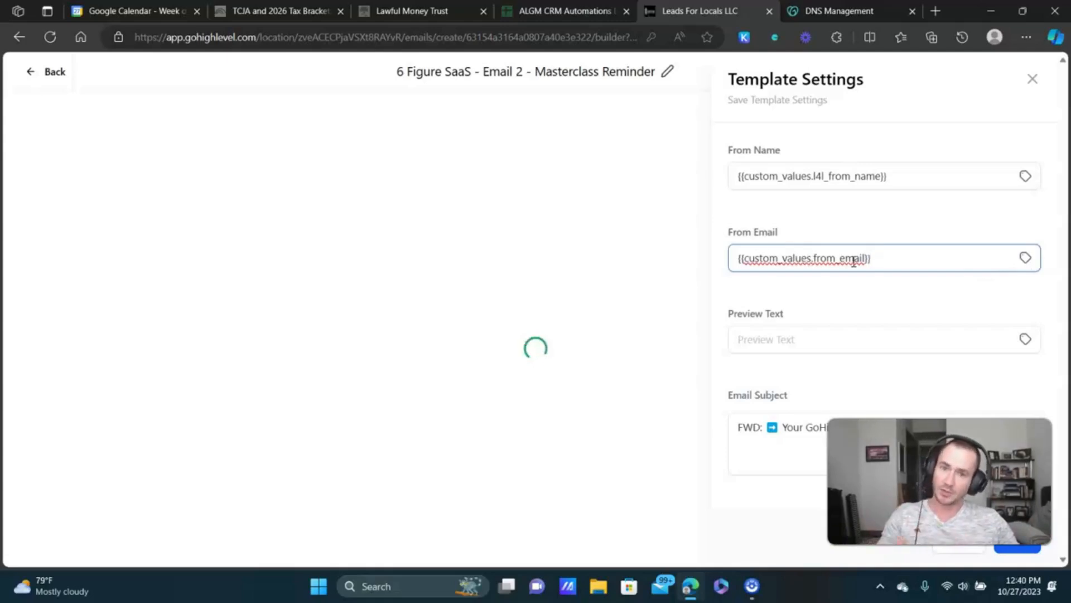
{"action": "left_click", "coordinate": [1025, 258]}
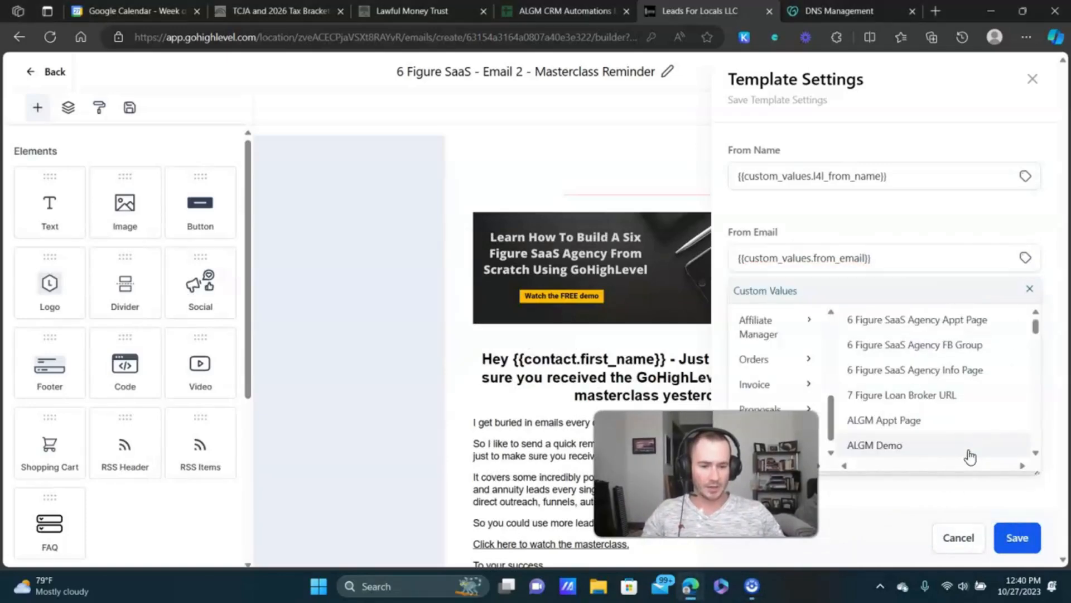
{"action": "scroll", "scroll_direction": "down", "scroll_amount": 3}
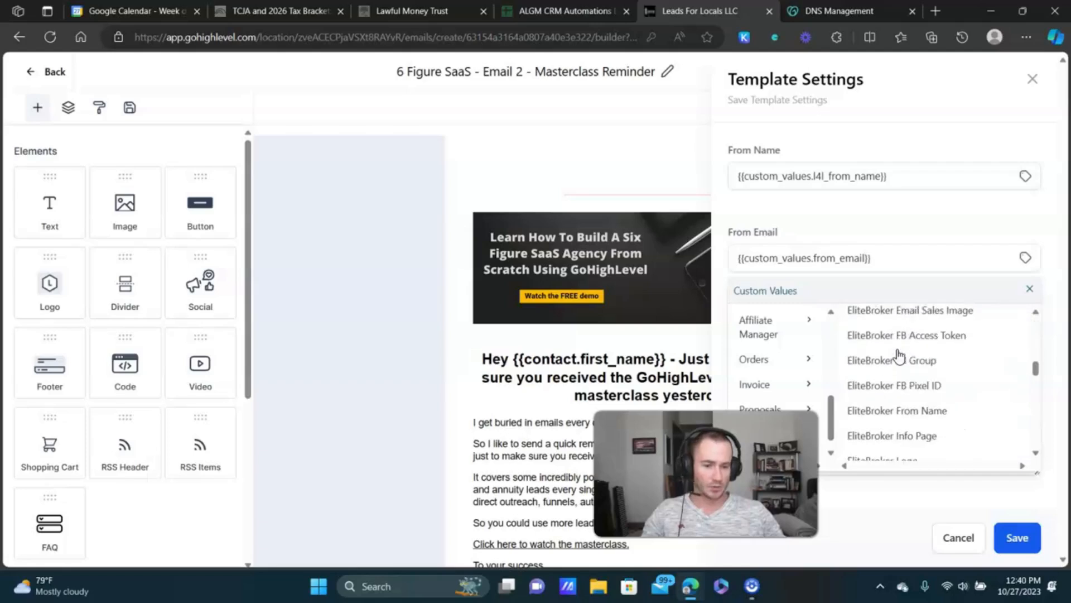